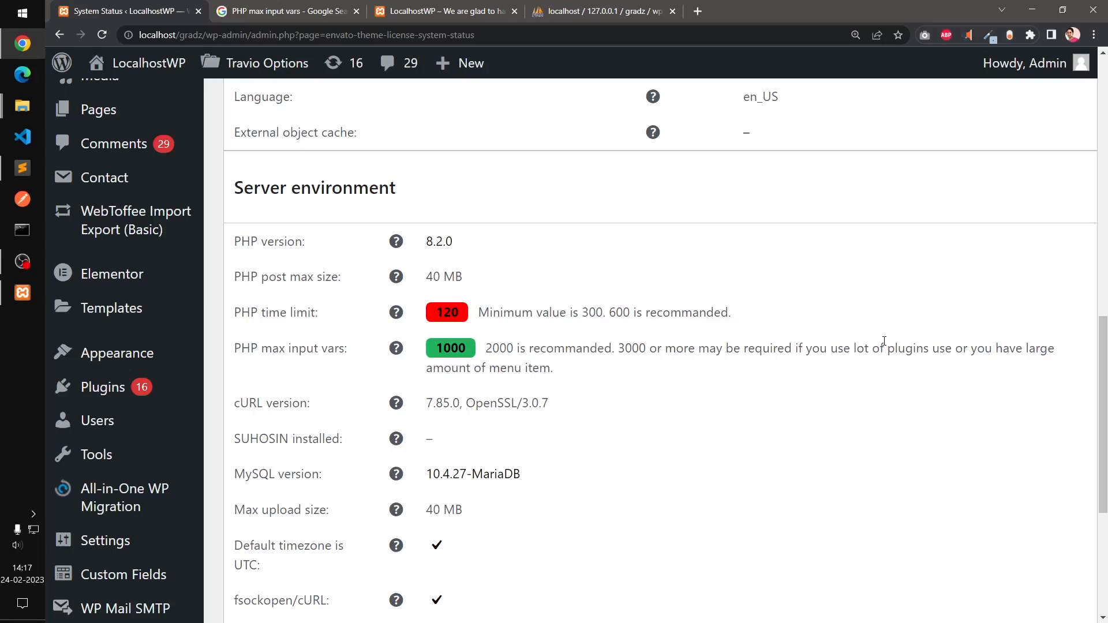
{"action": "mouse_move", "coordinate": [253, 319]}
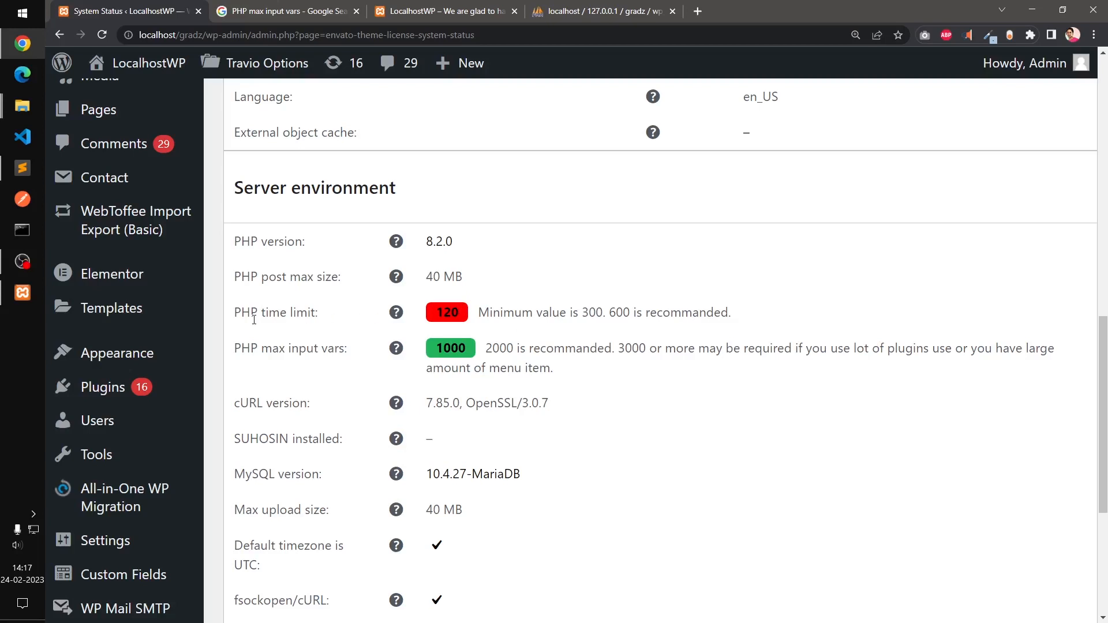
- Review the PHP time limit recommendation text on the System Status page
{"action": "double_click", "coordinate": [275, 313]}
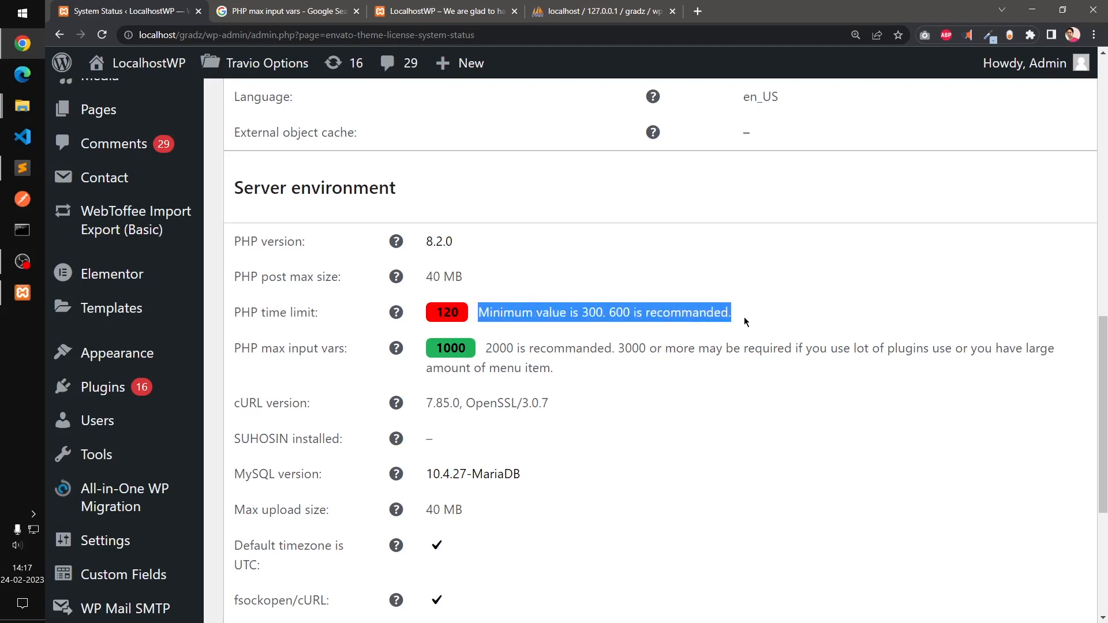
{"action": "left_click", "coordinate": [744, 322]}
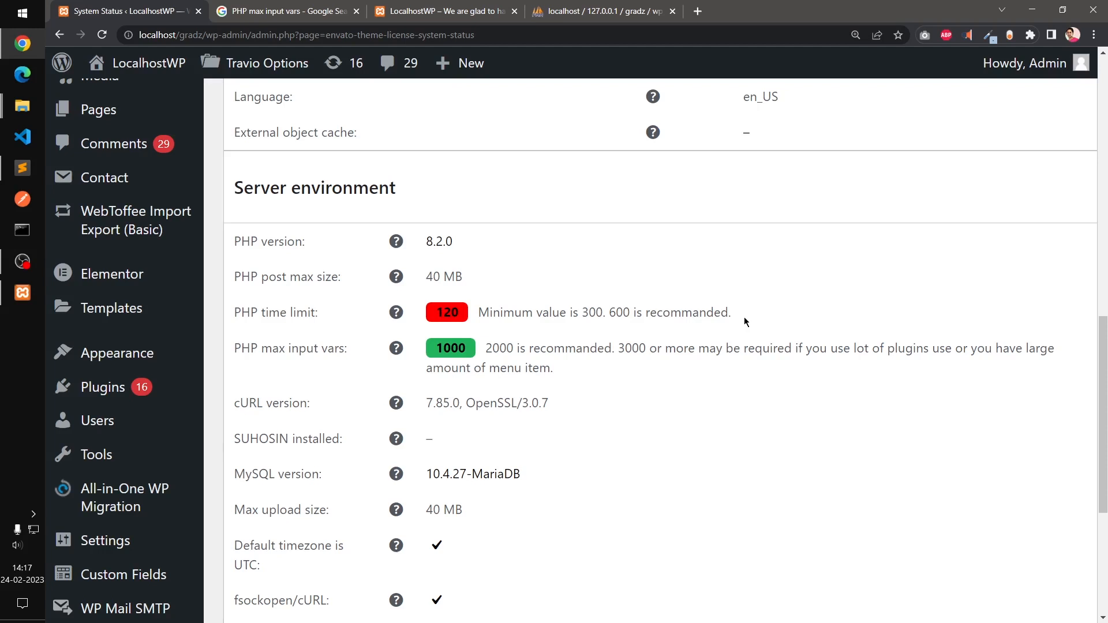
{"action": "mouse_move", "coordinate": [618, 353]}
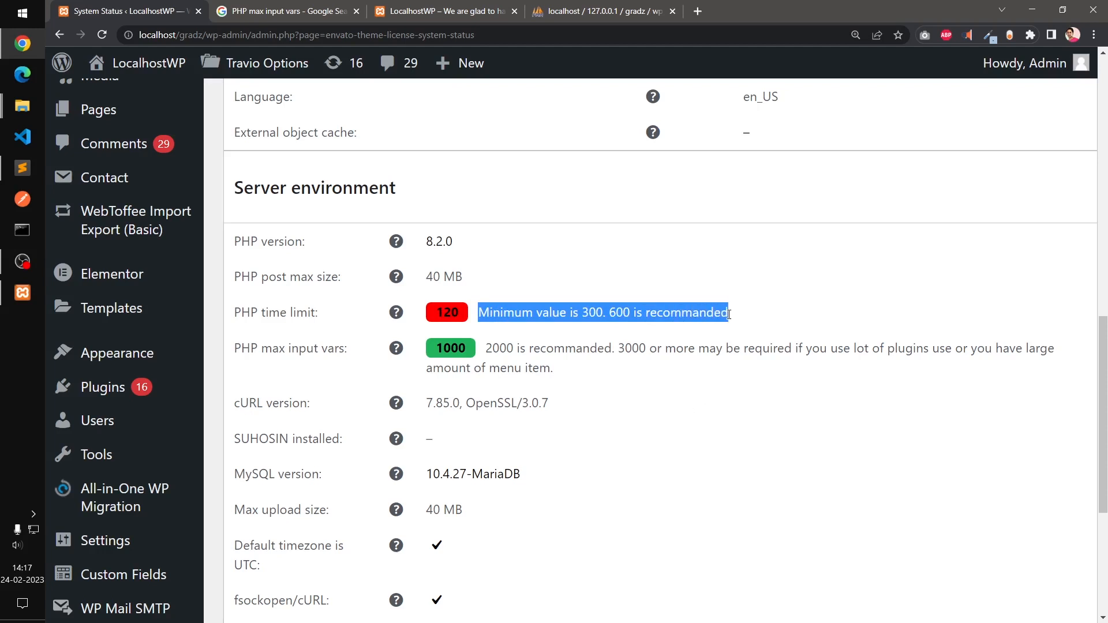
{"action": "left_click", "coordinate": [317, 333]}
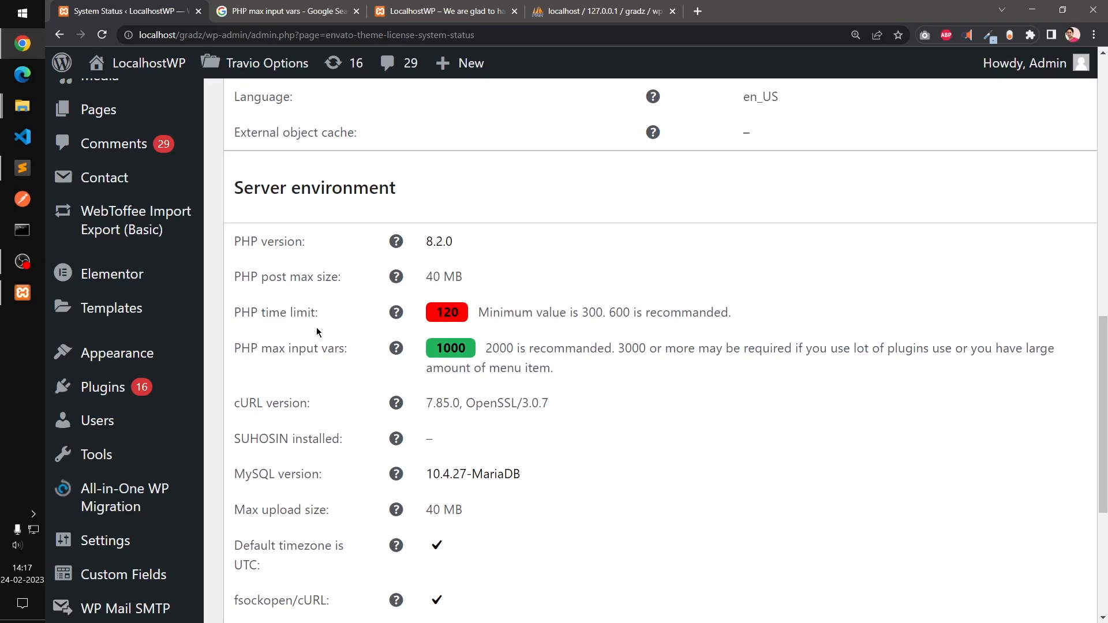
{"action": "mouse_move", "coordinate": [178, 202]}
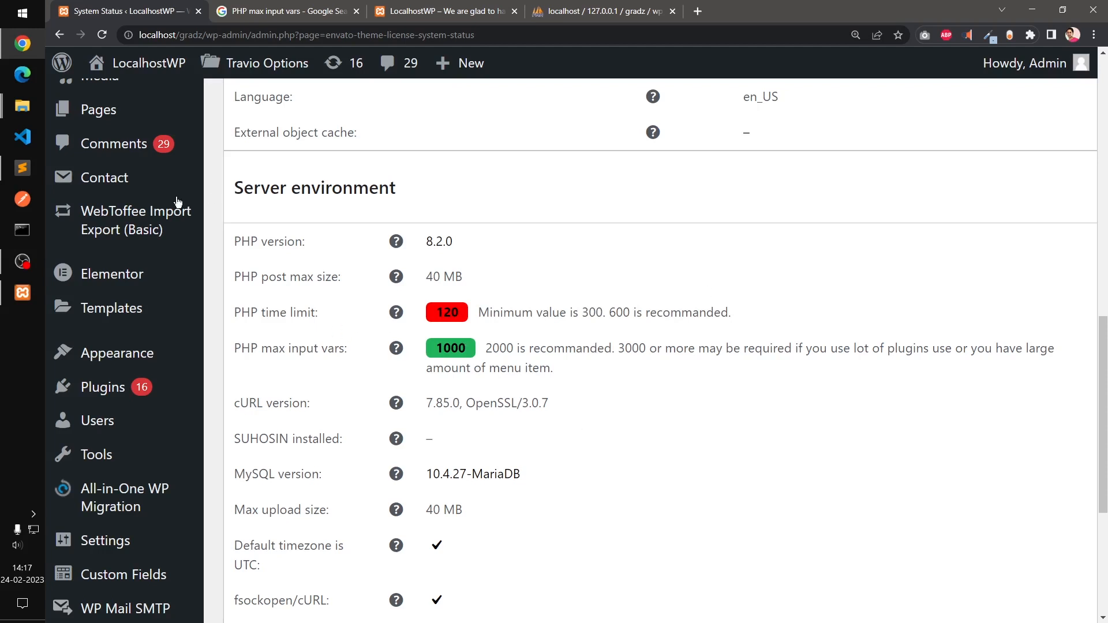
- Save wp-config.php in Sublime Text with set_time_limit(600); on line 106
{"action": "left_click", "coordinate": [22, 169]}
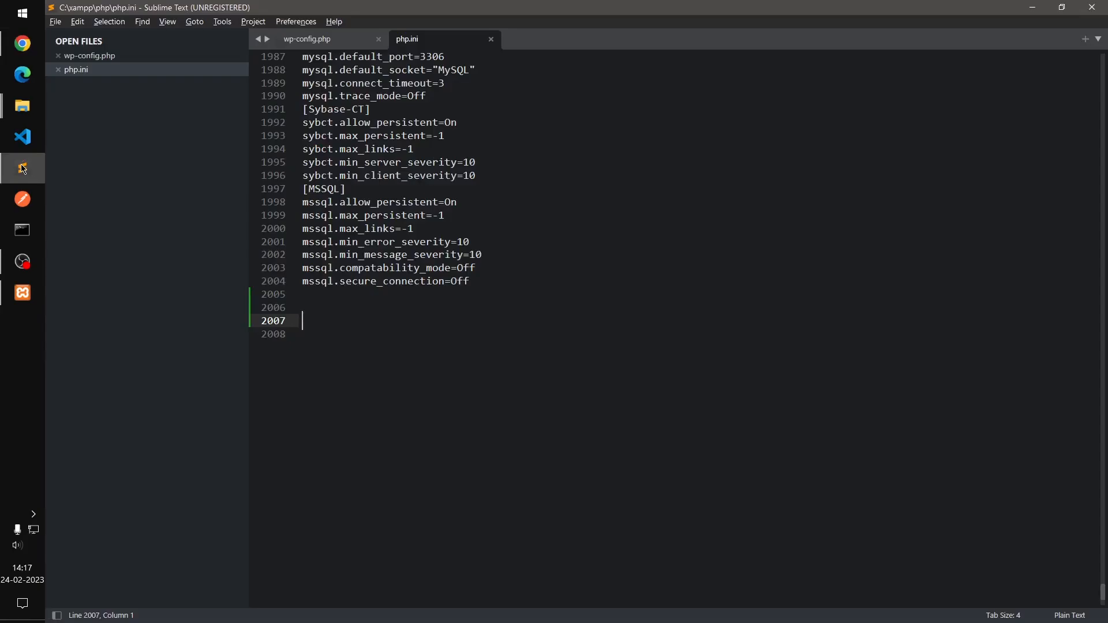
{"action": "left_click", "coordinate": [306, 39]}
{"action": "type", "text": "set_time_limit(600);"}
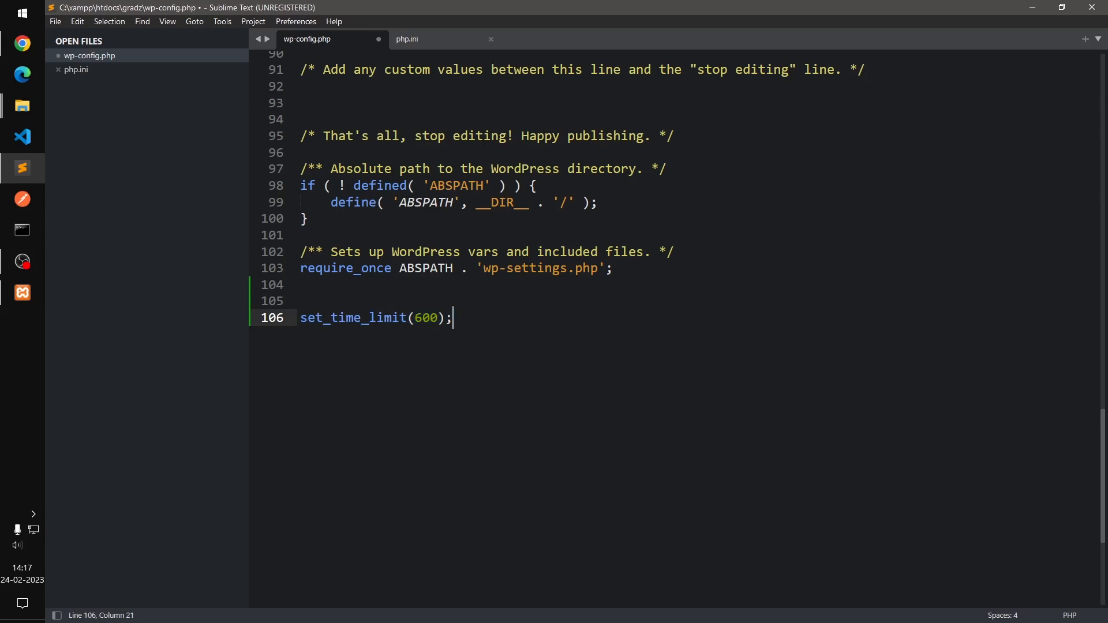
{"action": "key", "text": "ctrl+s"}
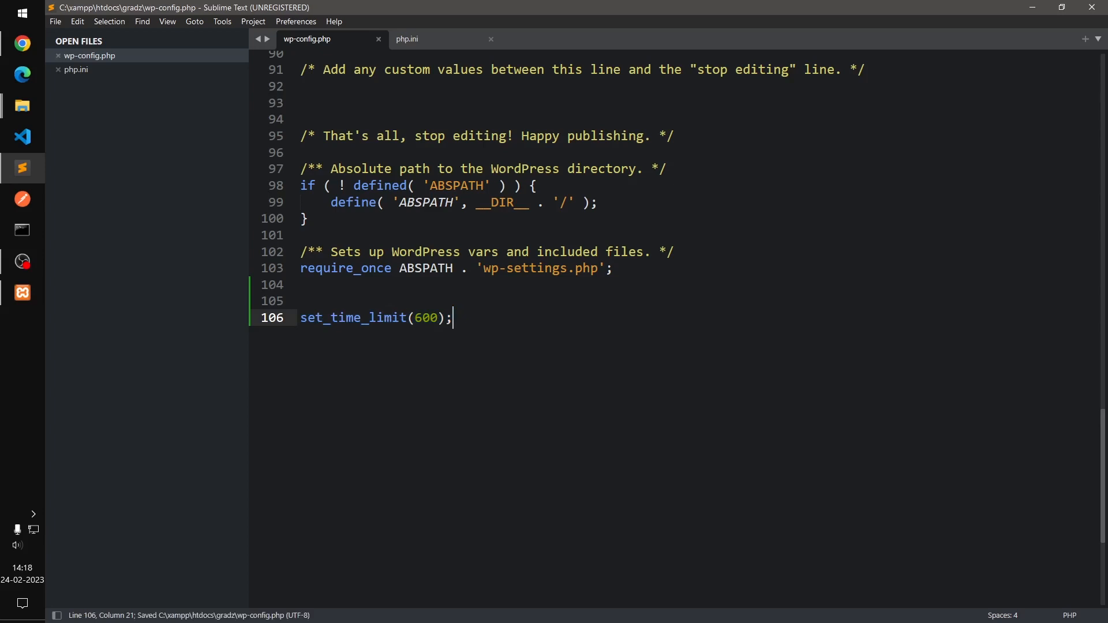
{"action": "mouse_move", "coordinate": [22, 44]}
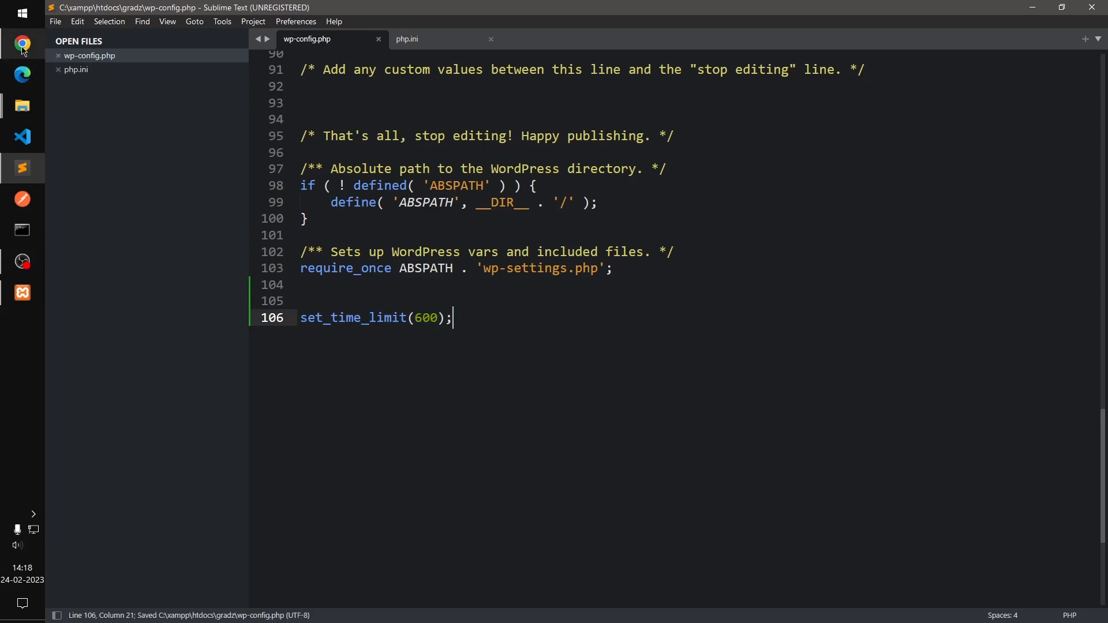
{"action": "mouse_move", "coordinate": [22, 43]}
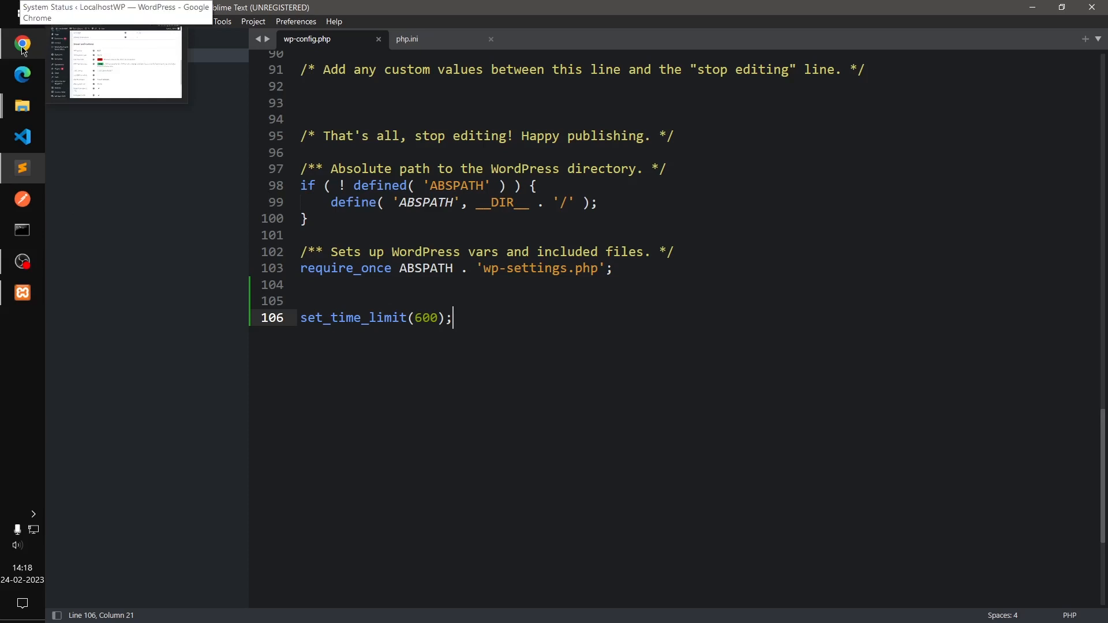
- Reload the System Status page so PHP time limit shows 600 as sufficient
{"action": "left_click", "coordinate": [22, 44]}
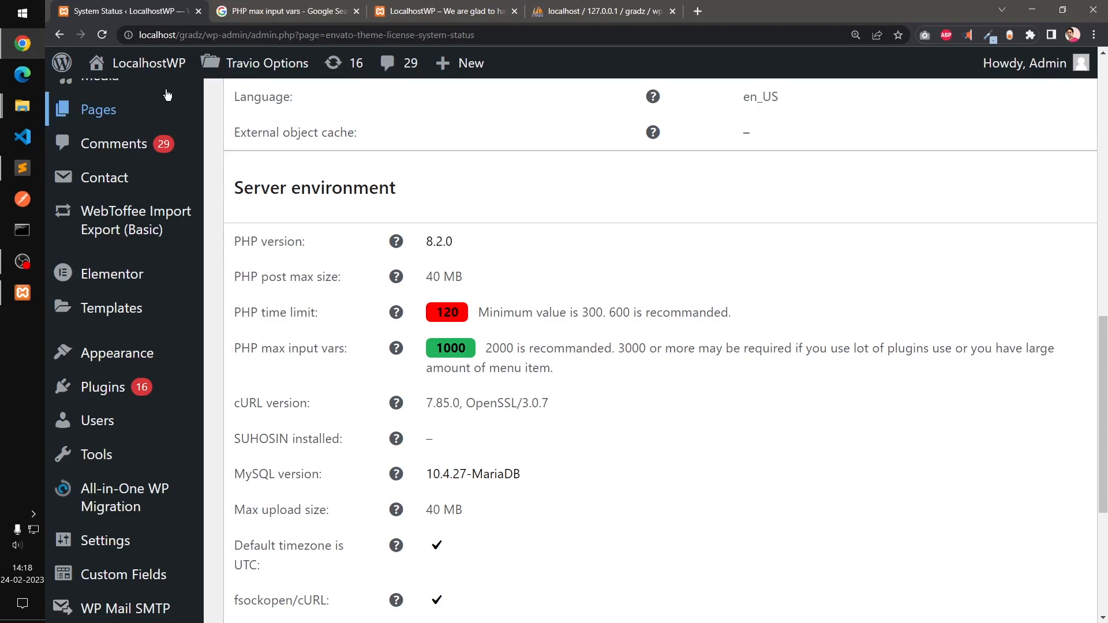
{"action": "mouse_move", "coordinate": [600, 412]}
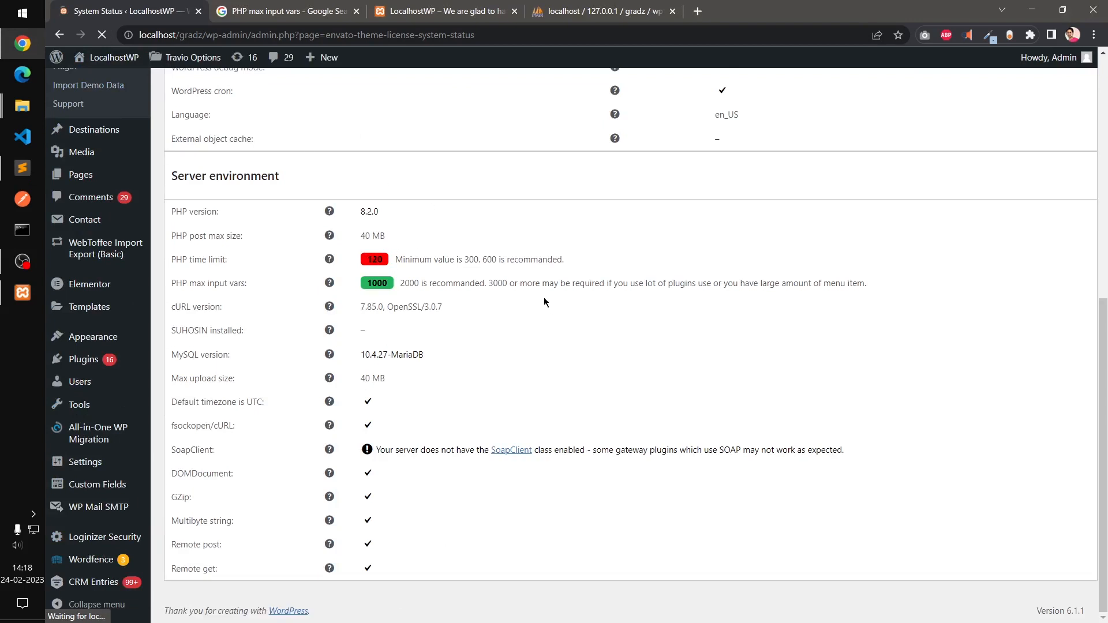
{"action": "left_click", "coordinate": [102, 35]}
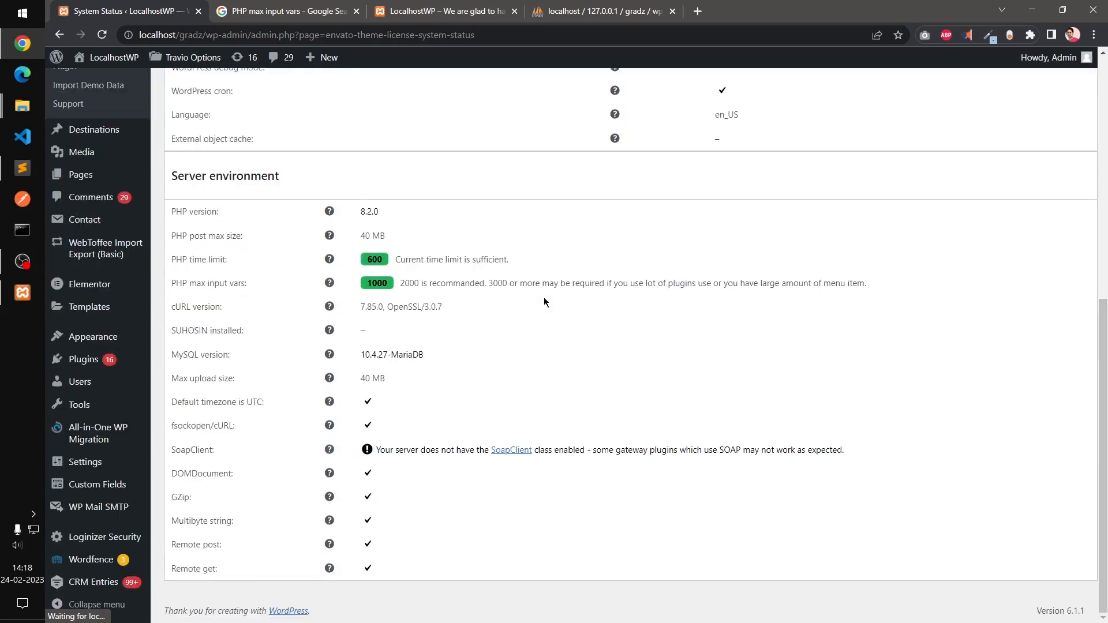
{"action": "mouse_move", "coordinate": [569, 265]}
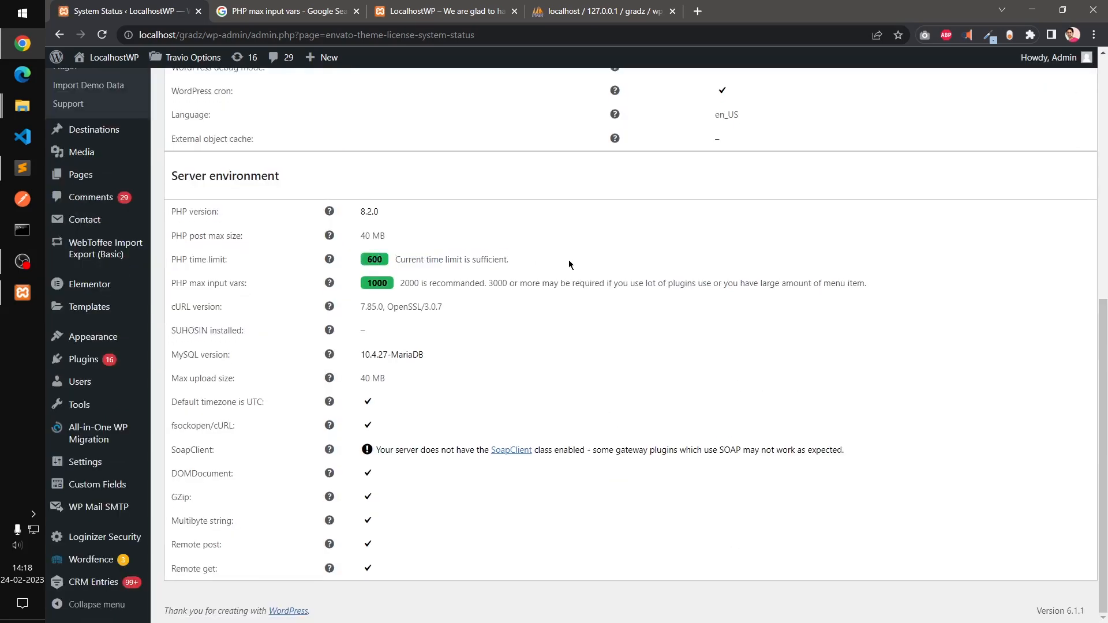
{"action": "mouse_move", "coordinate": [12, 206]}
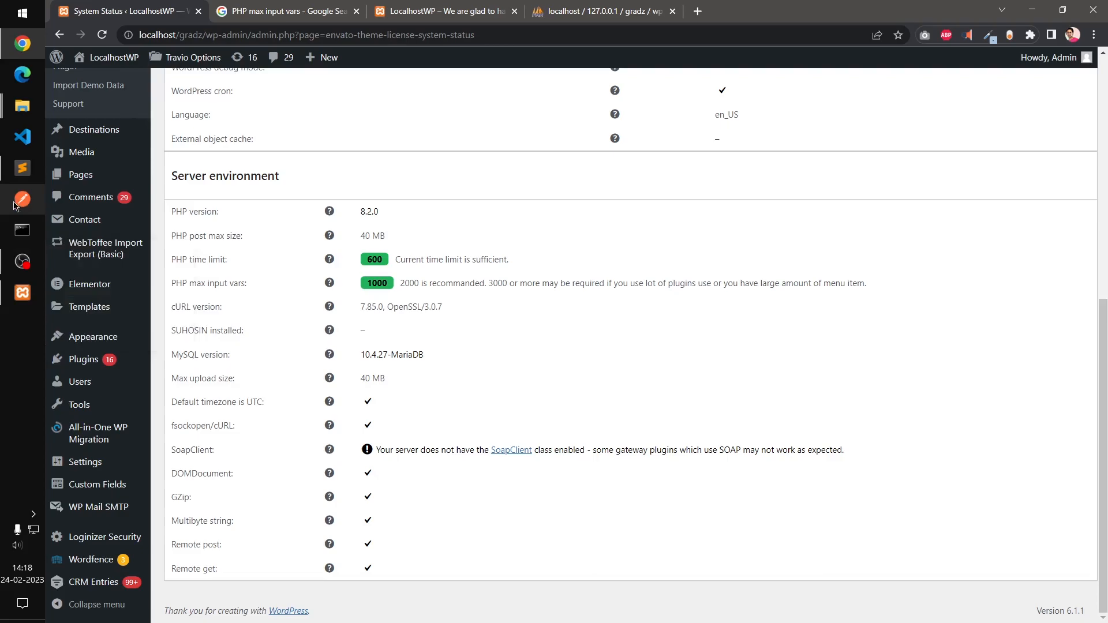
- Comment out the set_time_limit(600); line with // and save wp-config.php
{"action": "left_click", "coordinate": [22, 169]}
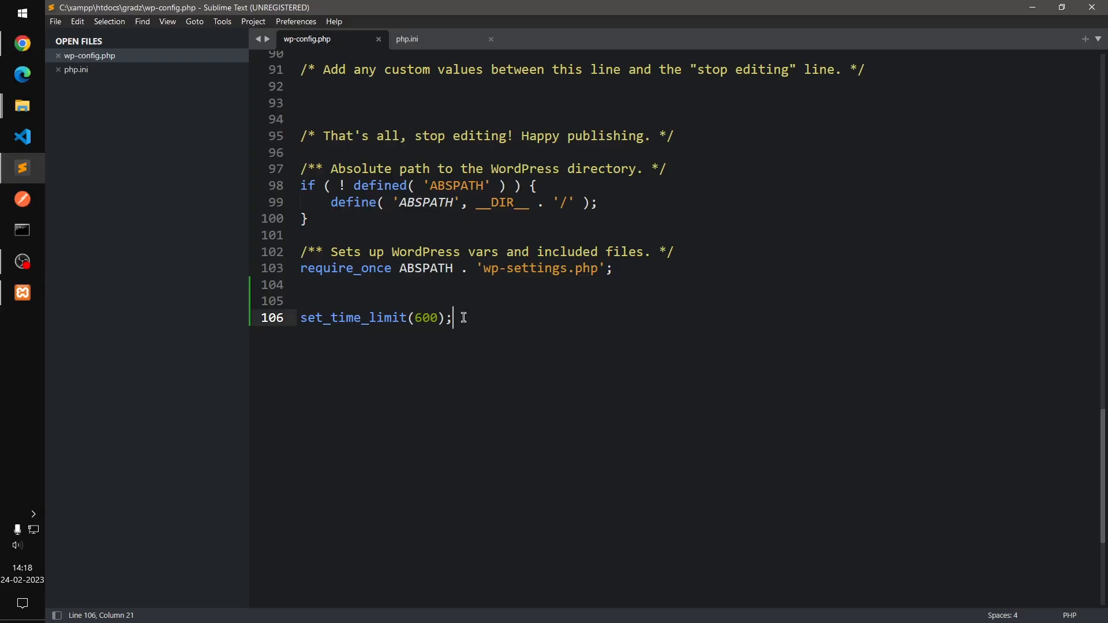
{"action": "type", "text": "//"}
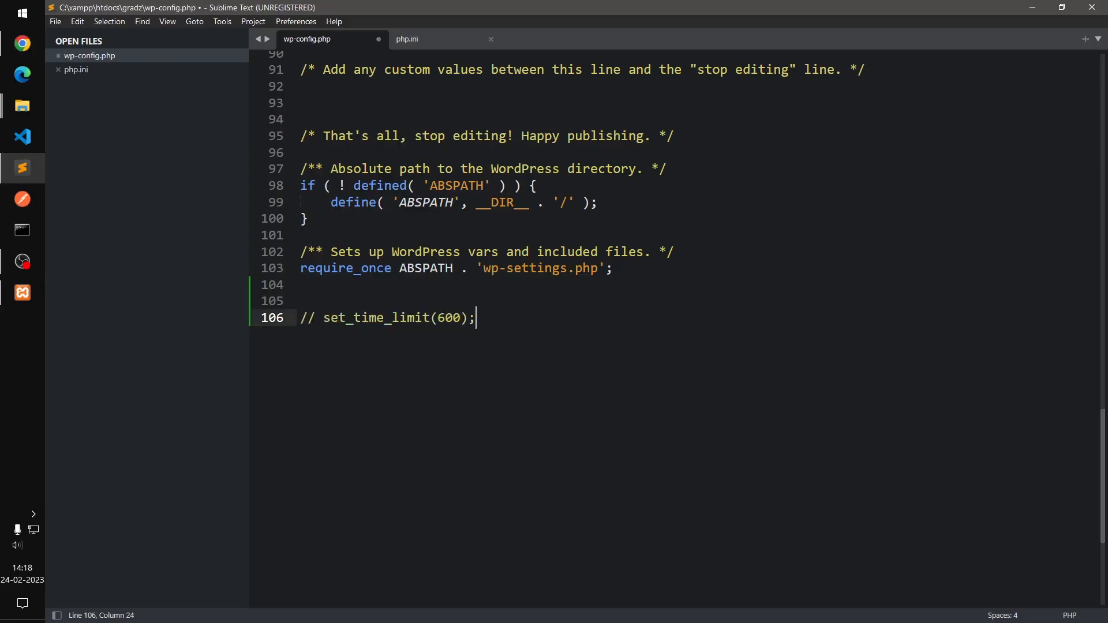
{"action": "key", "text": "ctrl+s"}
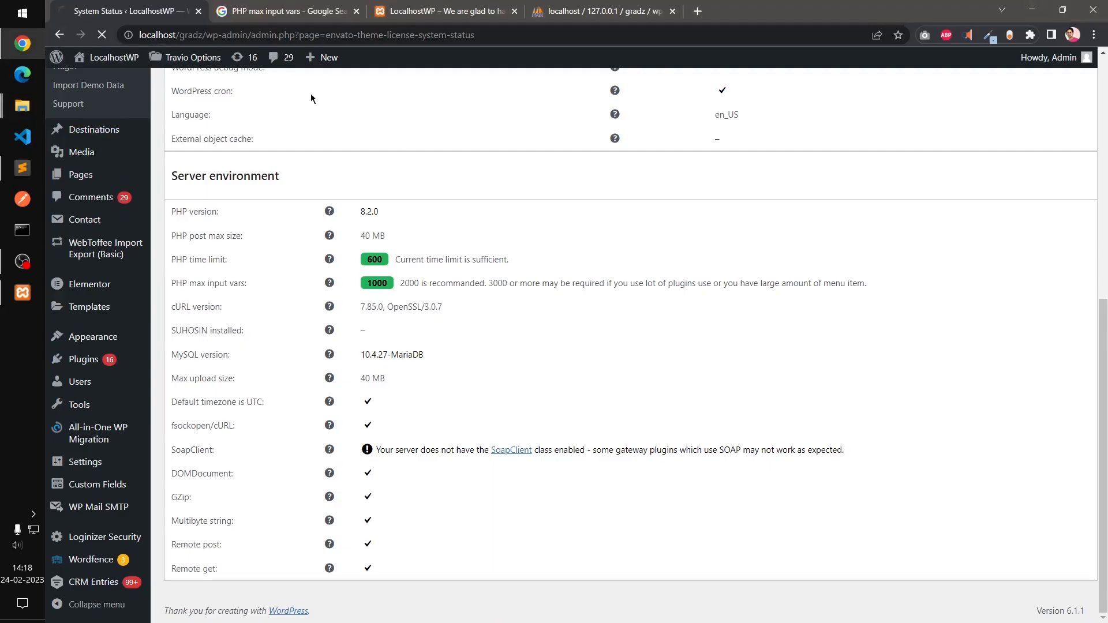
{"action": "mouse_move", "coordinate": [576, 225]}
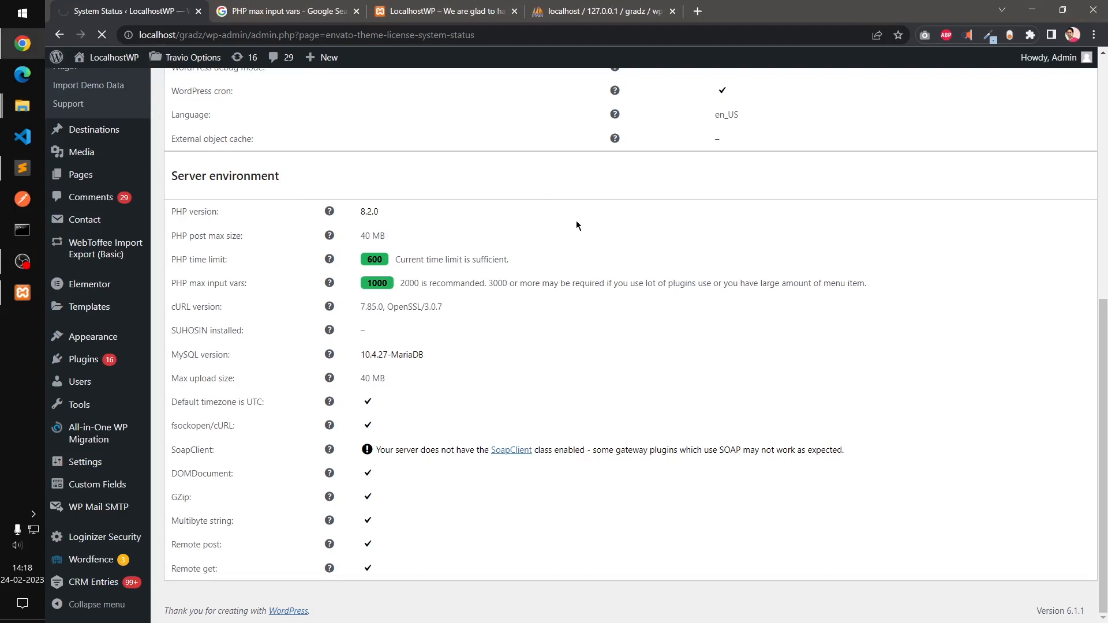
{"action": "mouse_move", "coordinate": [581, 228]}
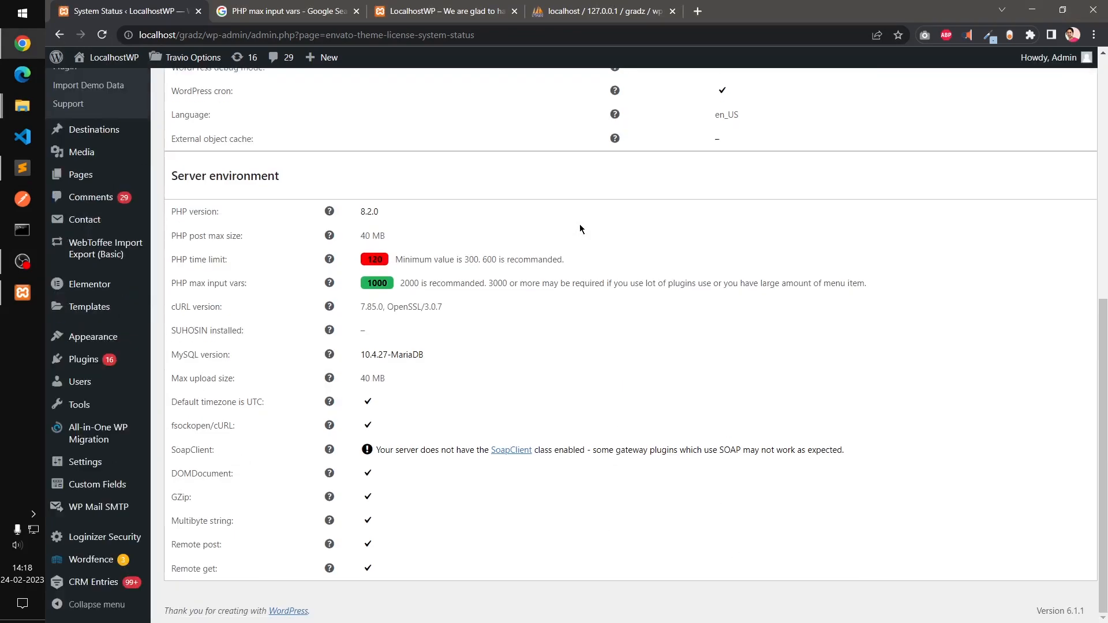
{"action": "mouse_move", "coordinate": [22, 169]}
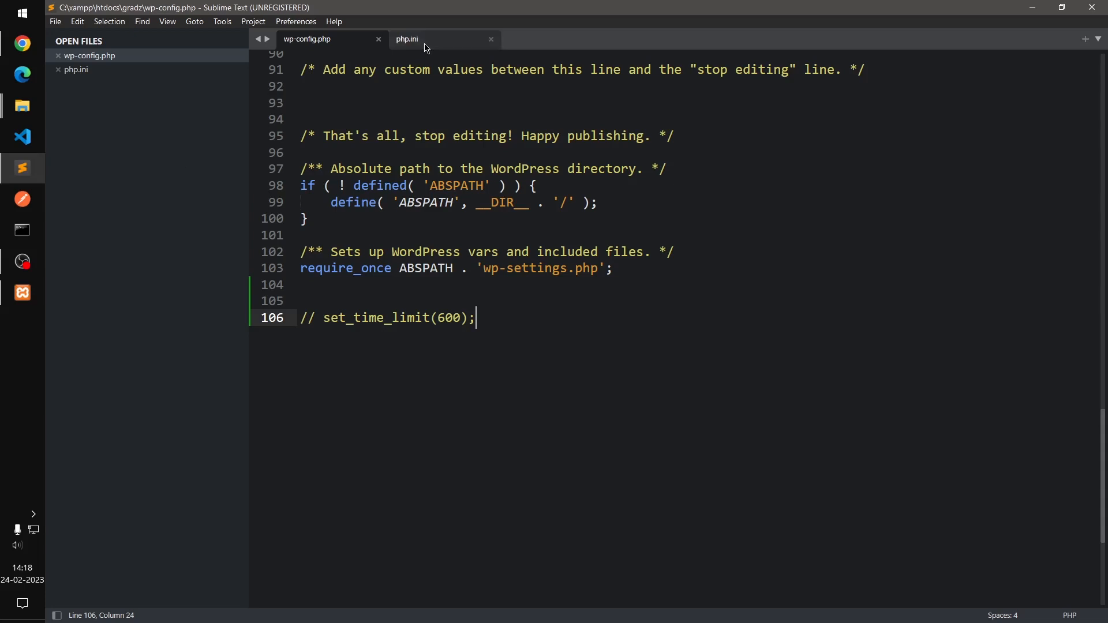
- Check System Status shows PHP time limit back at 120, then bring up XAMPP Control Panel
{"action": "left_click", "coordinate": [406, 40]}
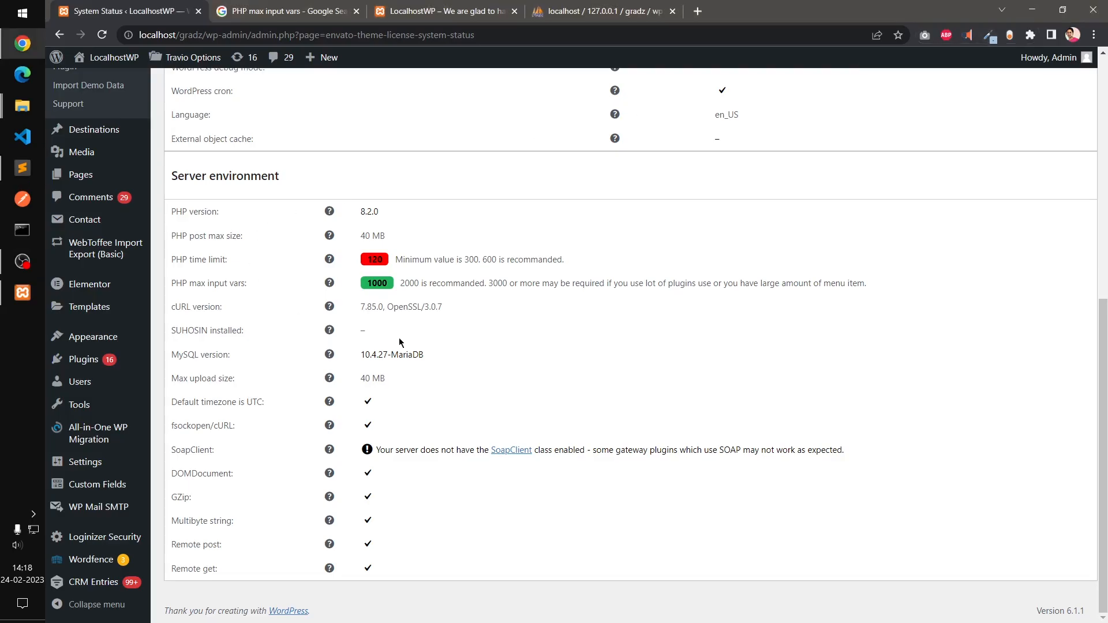
{"action": "left_click", "coordinate": [21, 292]}
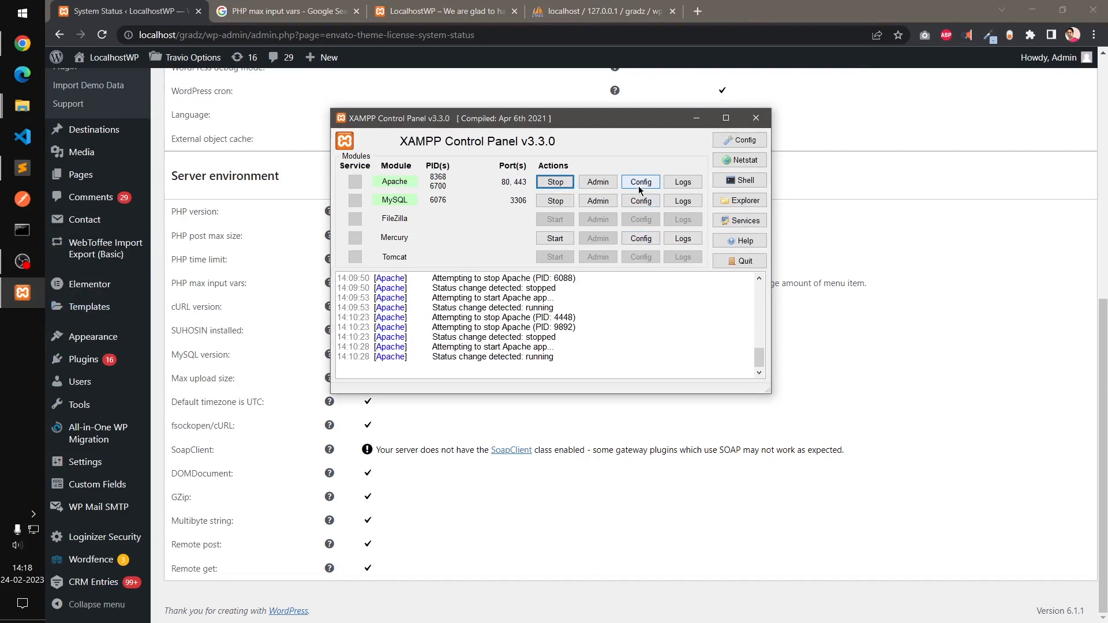
- Open the C:\xampp installation folder in File Explorer from XAMPP's Explorer button
{"action": "left_click", "coordinate": [640, 181]}
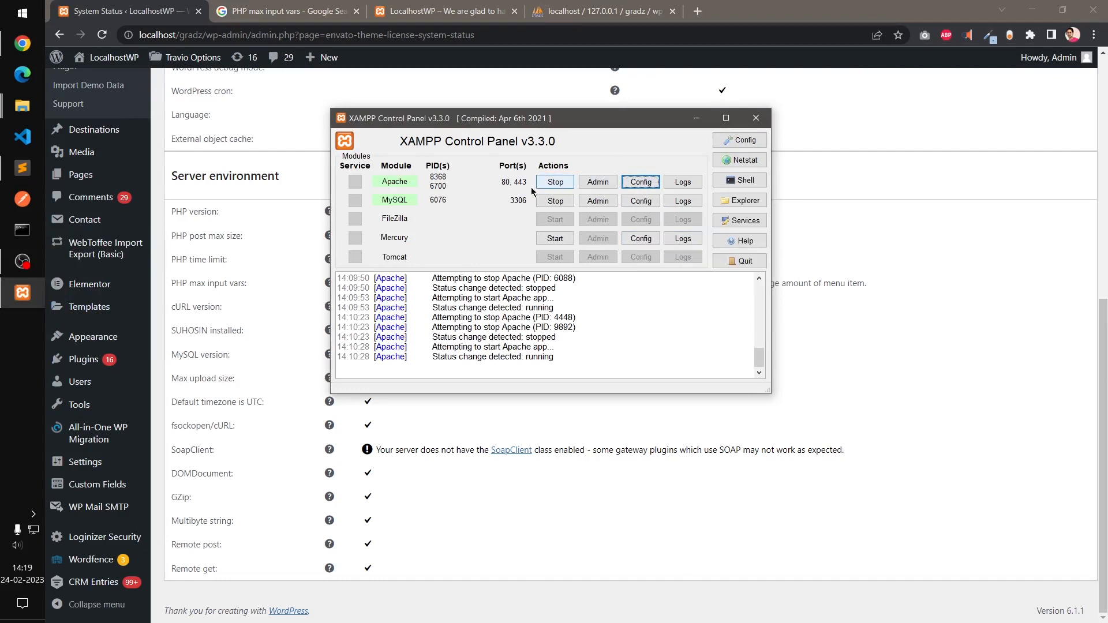
{"action": "left_click", "coordinate": [739, 200]}
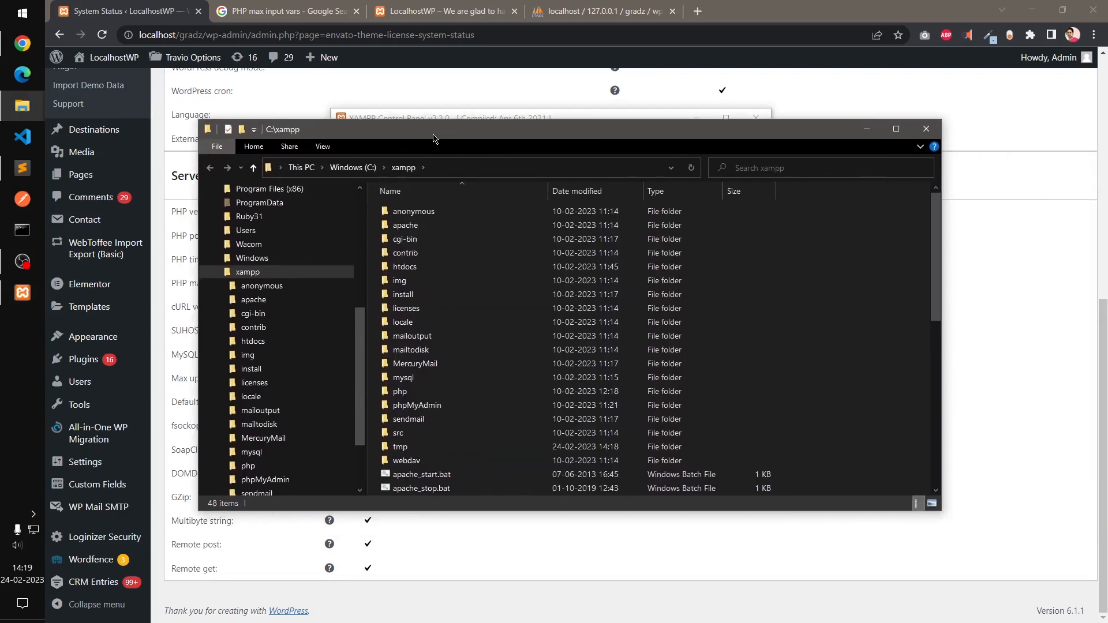
- Open php.ini from the C:\xampp\php folder with Sublime Text
{"action": "left_click", "coordinate": [400, 391]}
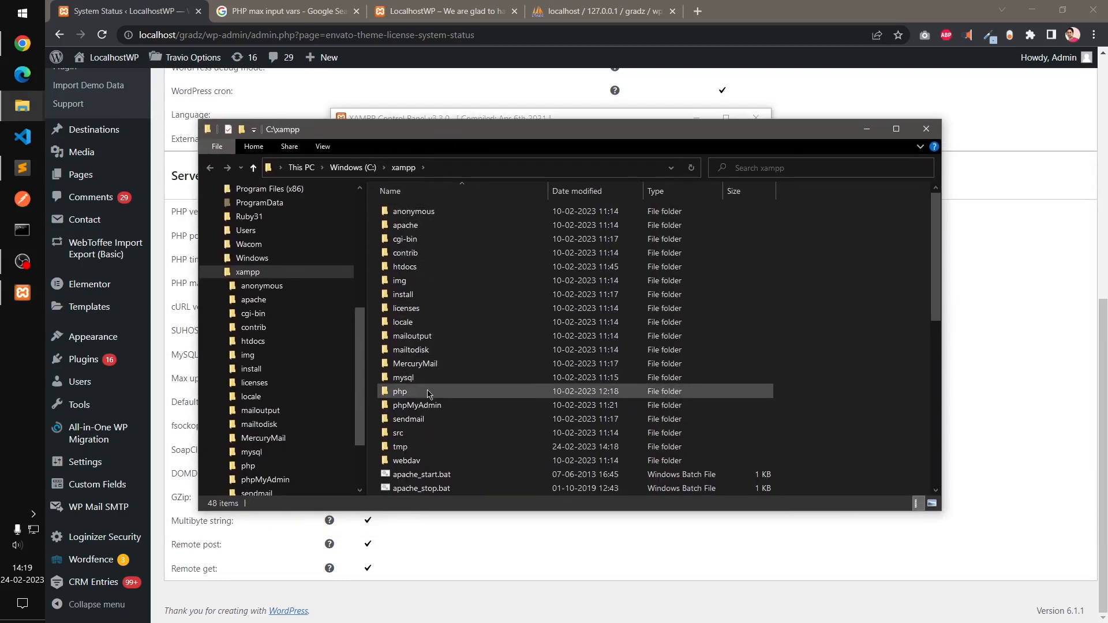
{"action": "double_click", "coordinate": [399, 391]}
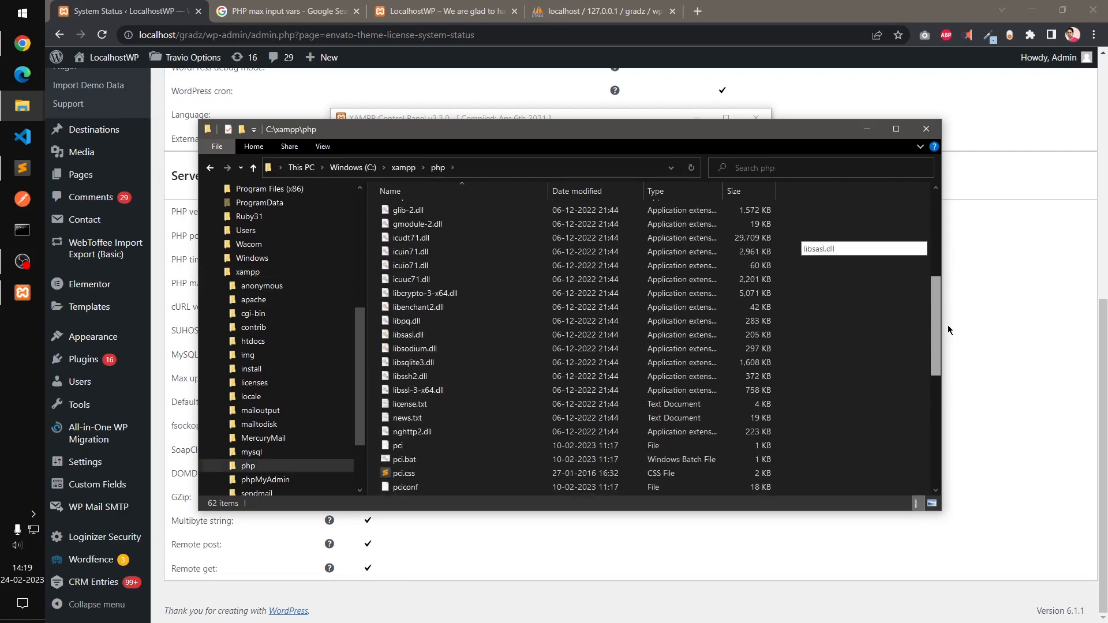
{"action": "scroll", "scroll_direction": "down", "scroll_amount": 3}
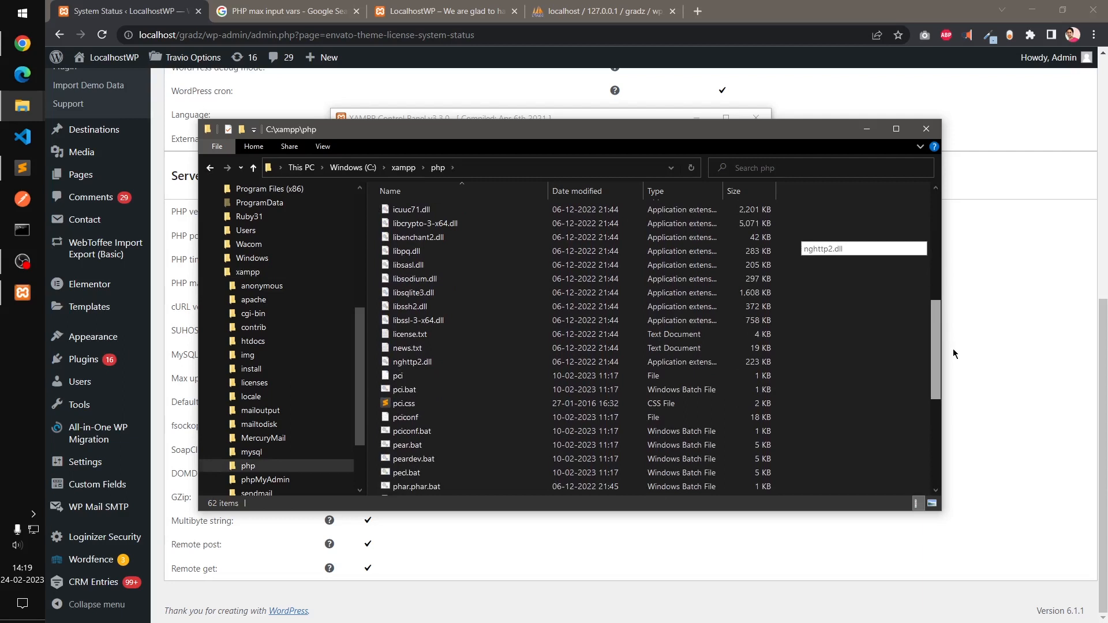
{"action": "scroll", "scroll_direction": "down", "scroll_amount": 3}
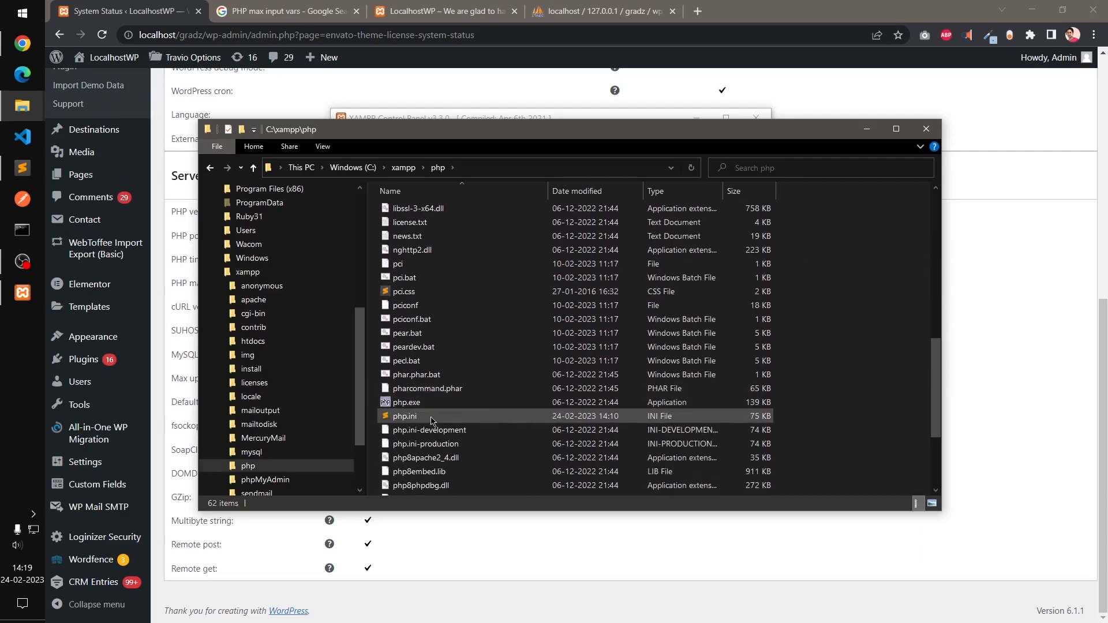
{"action": "left_click", "coordinate": [405, 415]}
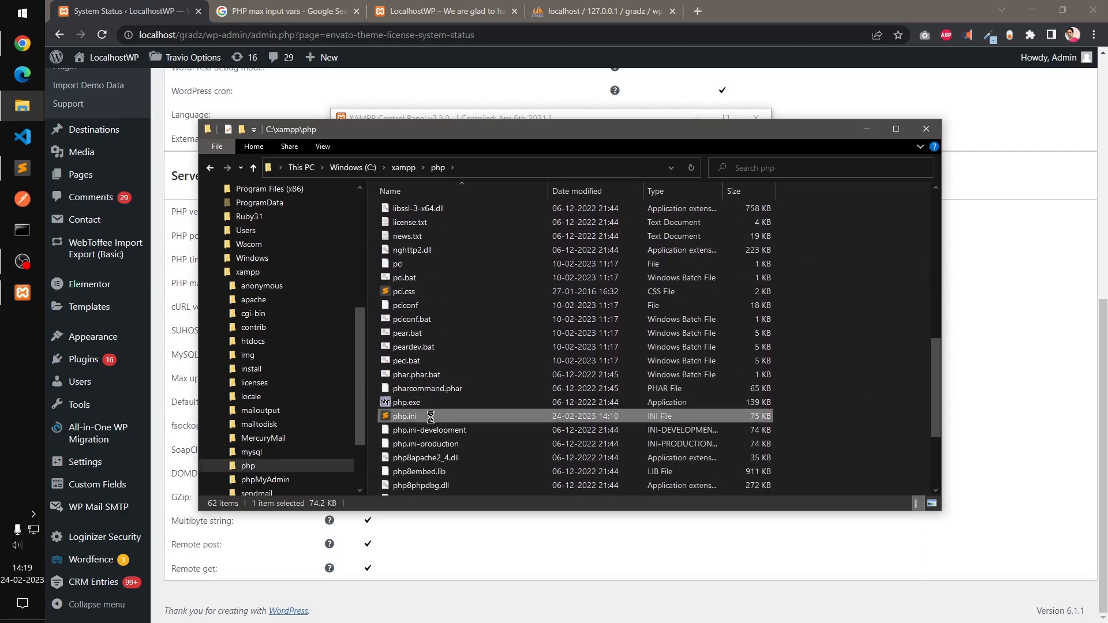
{"action": "right_click", "coordinate": [405, 416]}
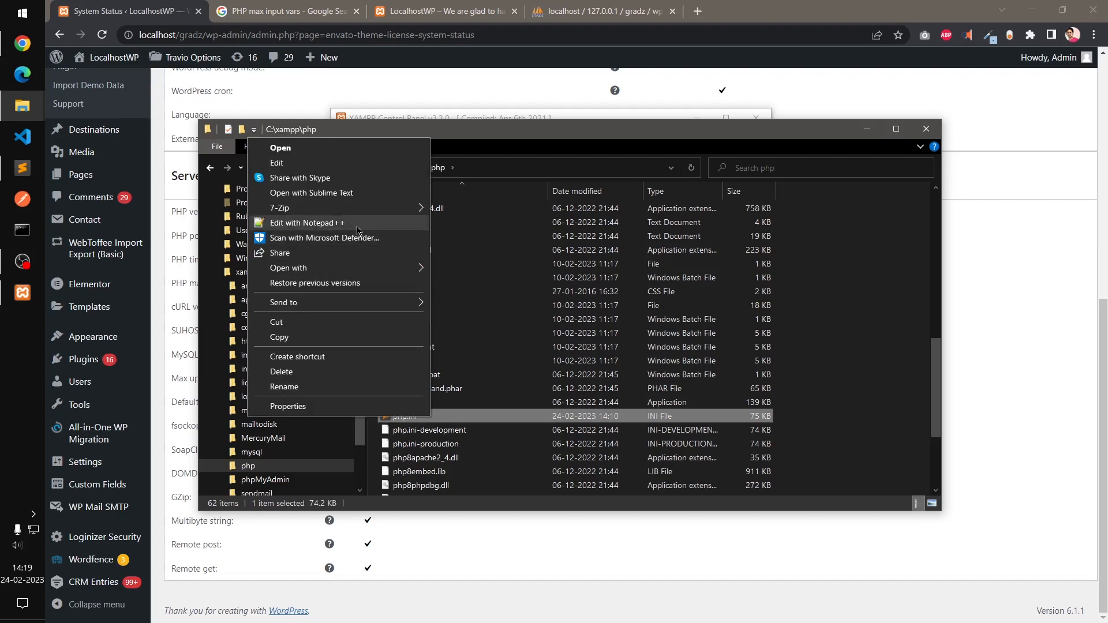
{"action": "mouse_move", "coordinate": [580, 413]}
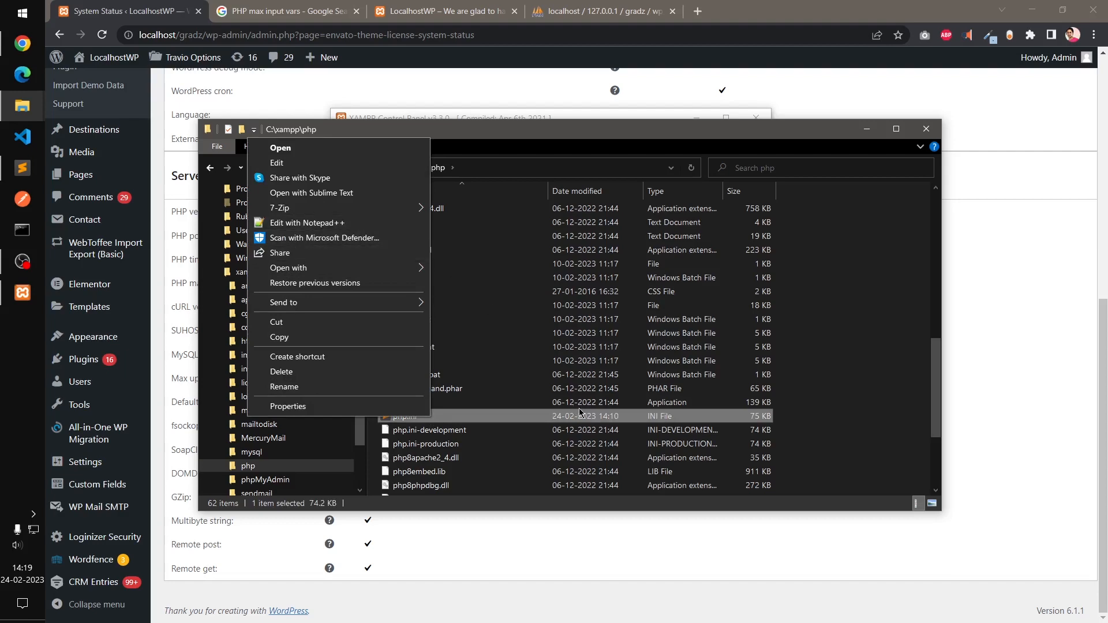
{"action": "left_click", "coordinate": [311, 193]}
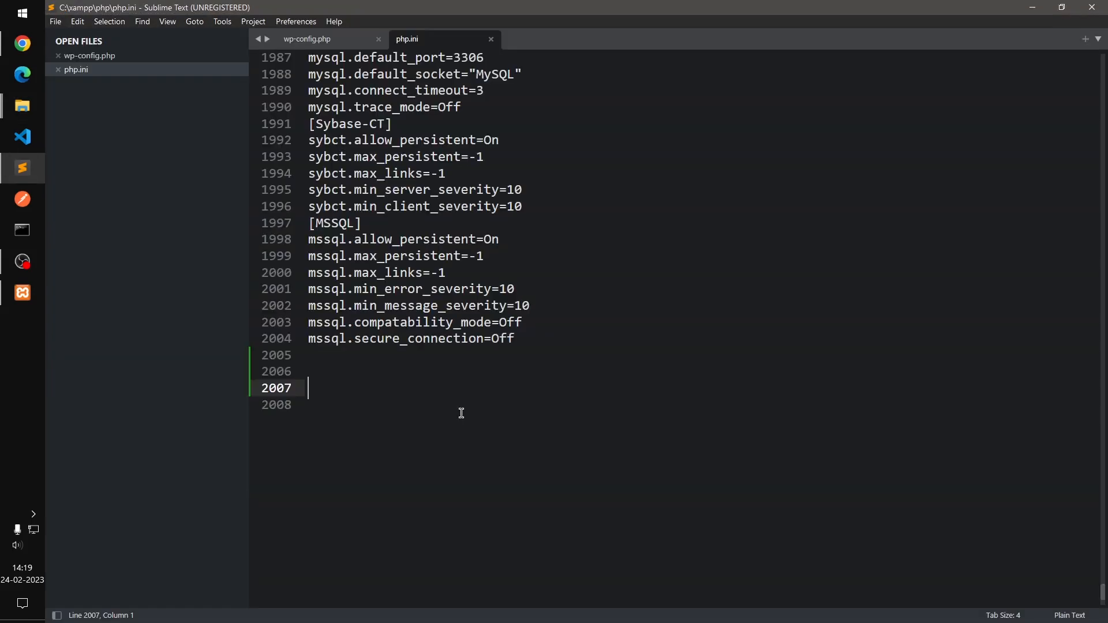
{"action": "mouse_move", "coordinate": [541, 381]}
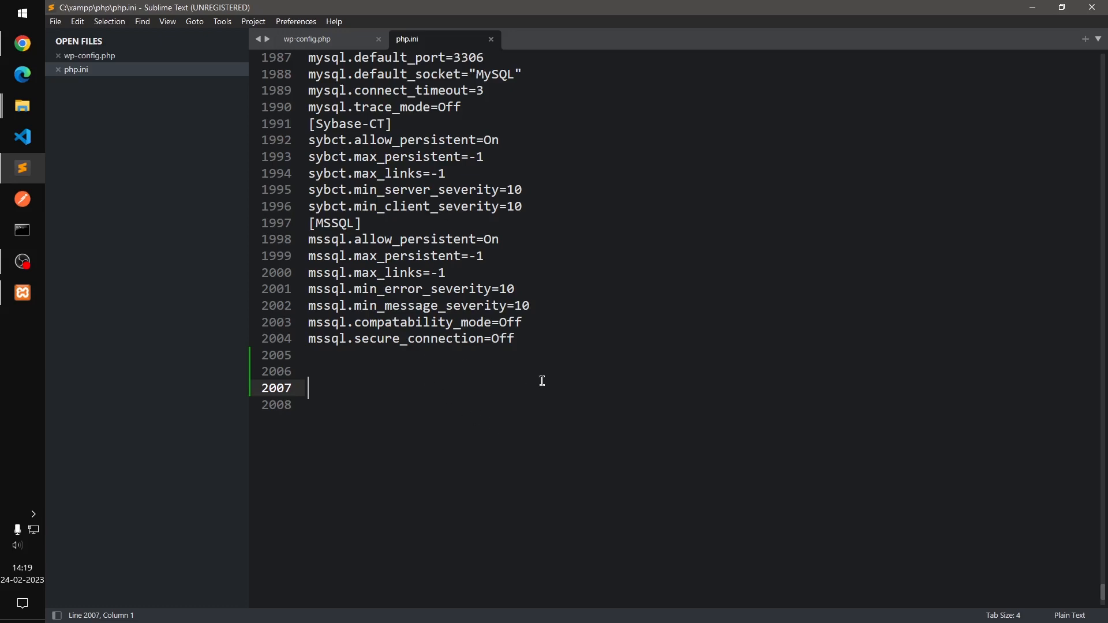
- Search php.ini for 120 to find max_execution_time=120 at line 407
{"action": "scroll", "scroll_direction": "up", "scroll_amount": 3}
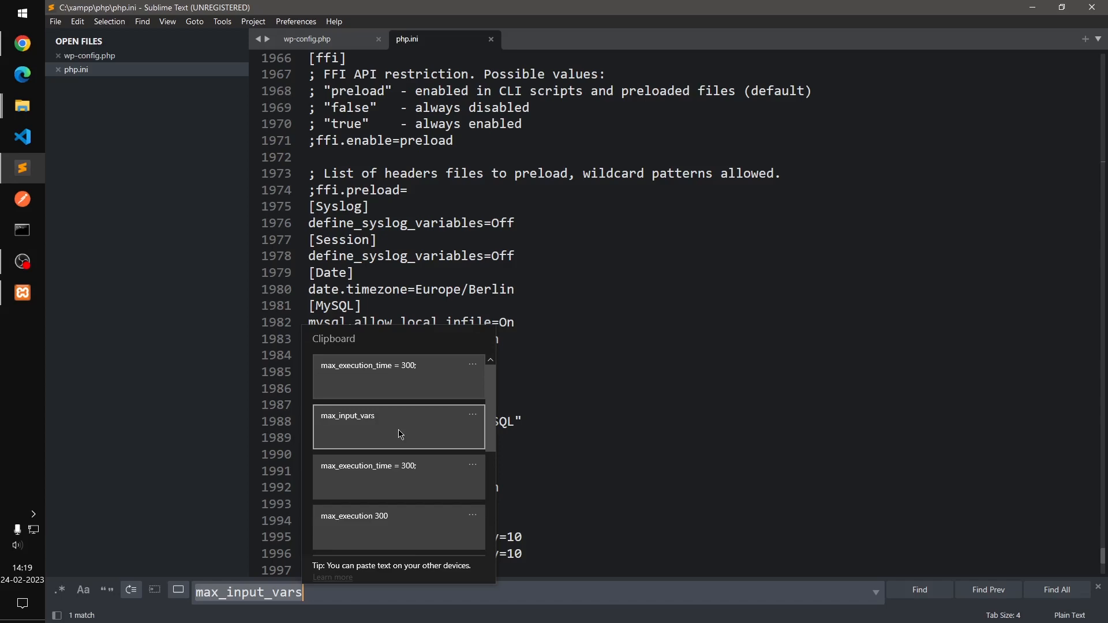
{"action": "key", "text": "Escape"}
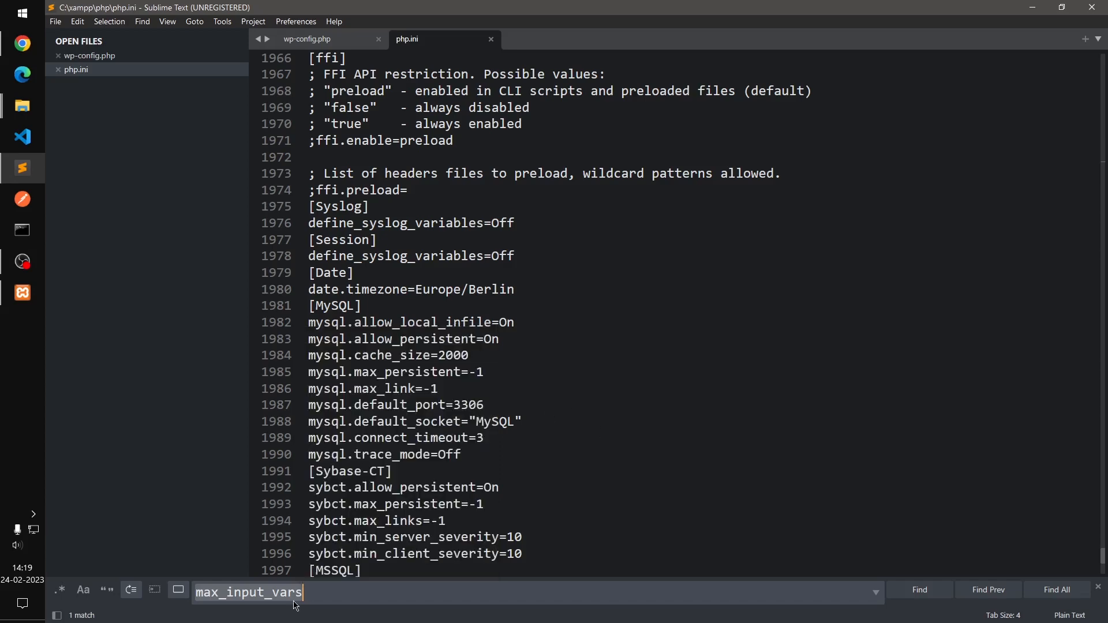
{"action": "type", "text": "120"}
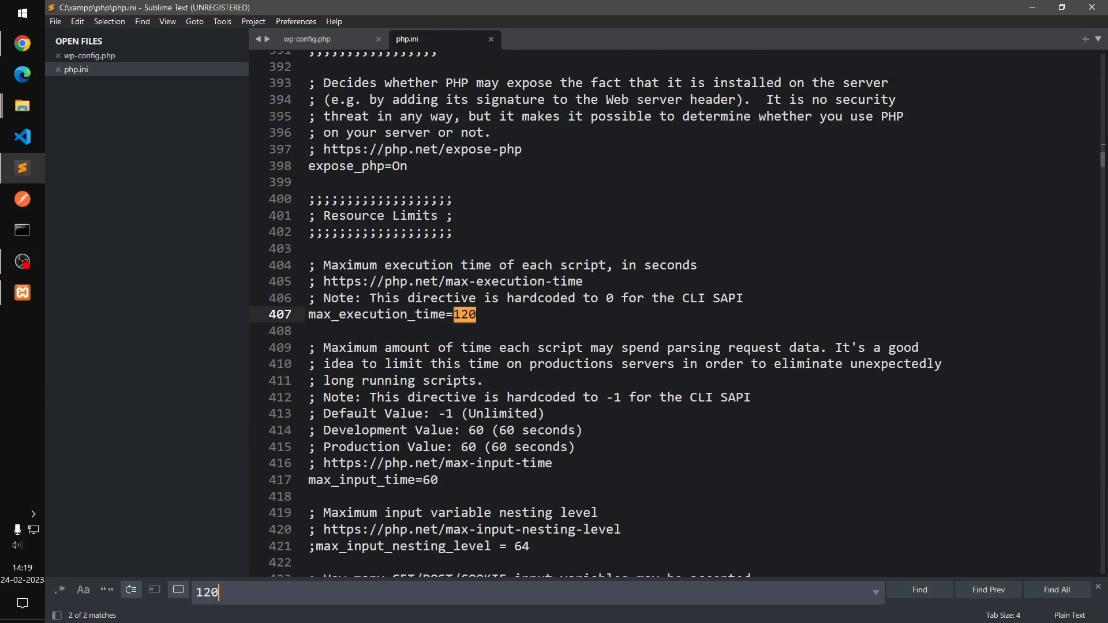
{"action": "mouse_move", "coordinate": [495, 422]}
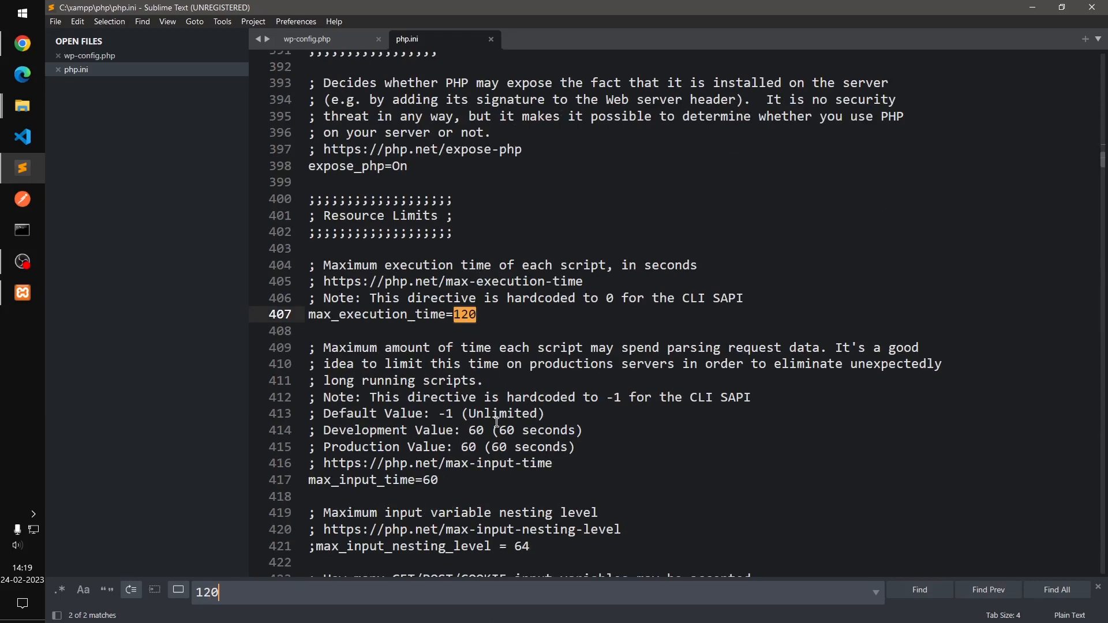
{"action": "scroll", "scroll_direction": "up", "scroll_amount": 3}
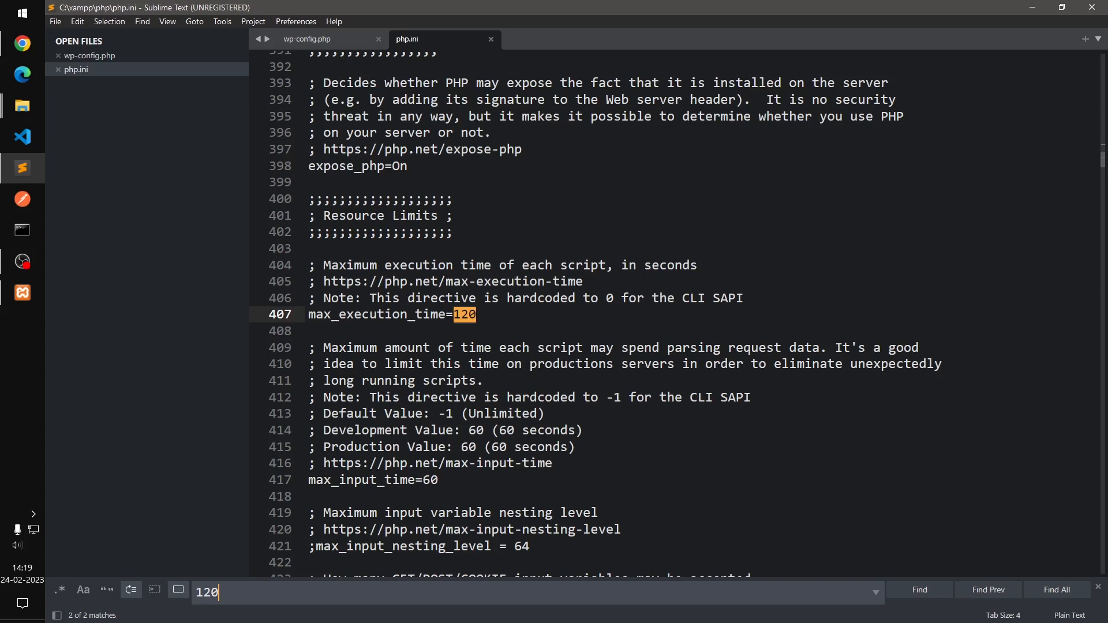
{"action": "type", "text": "600"}
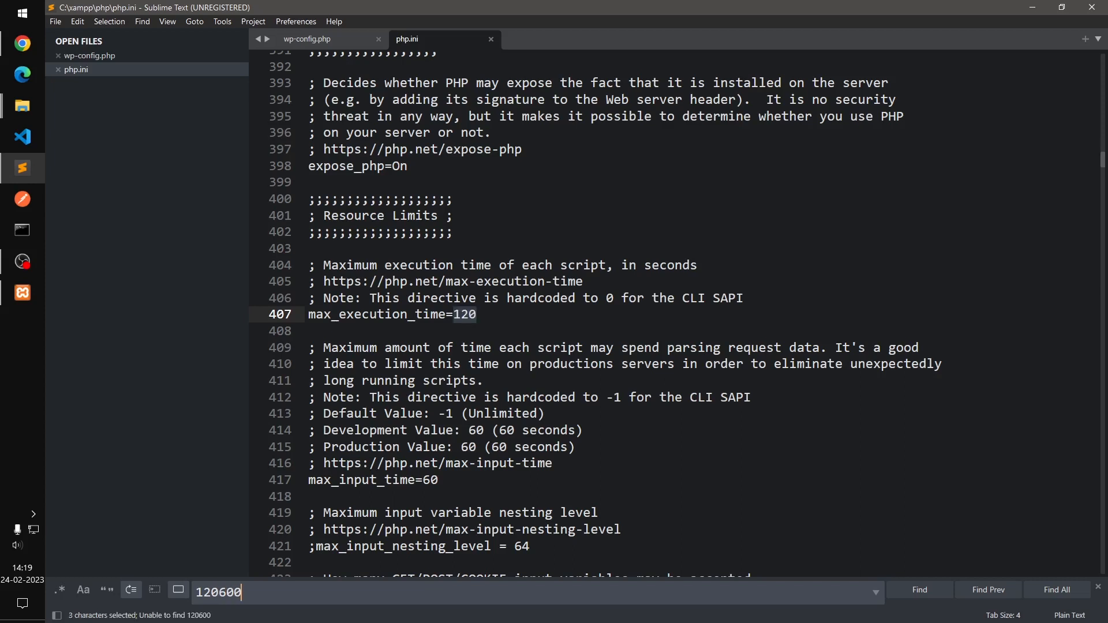
- Change max_execution_time from 120 to 600 on line 407 and save php.ini
{"action": "left_click", "coordinate": [467, 314]}
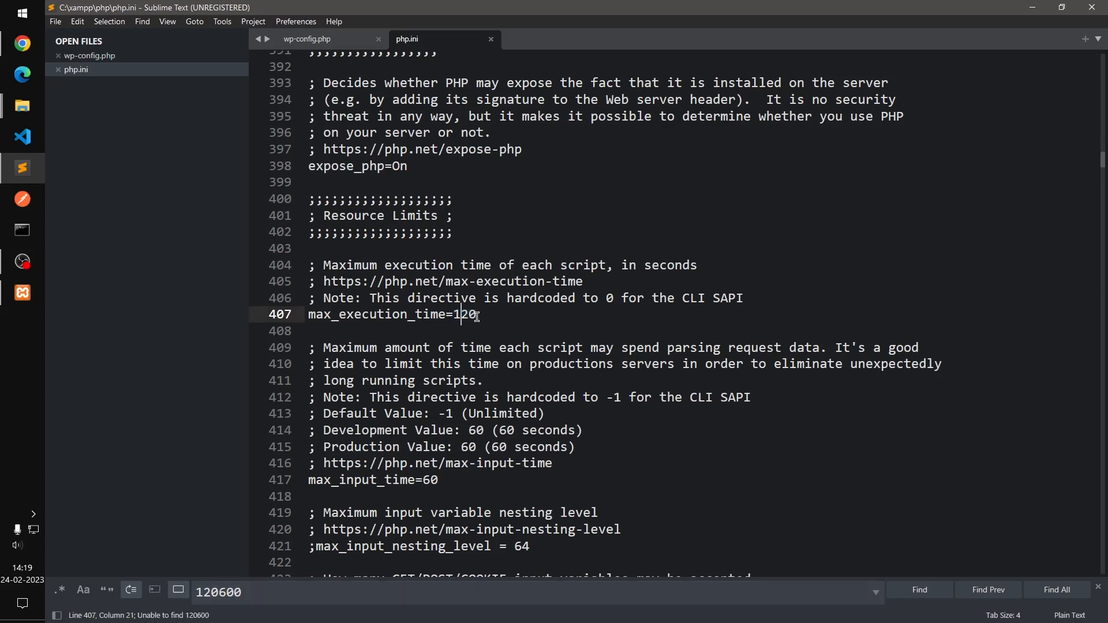
{"action": "double_click", "coordinate": [464, 314]}
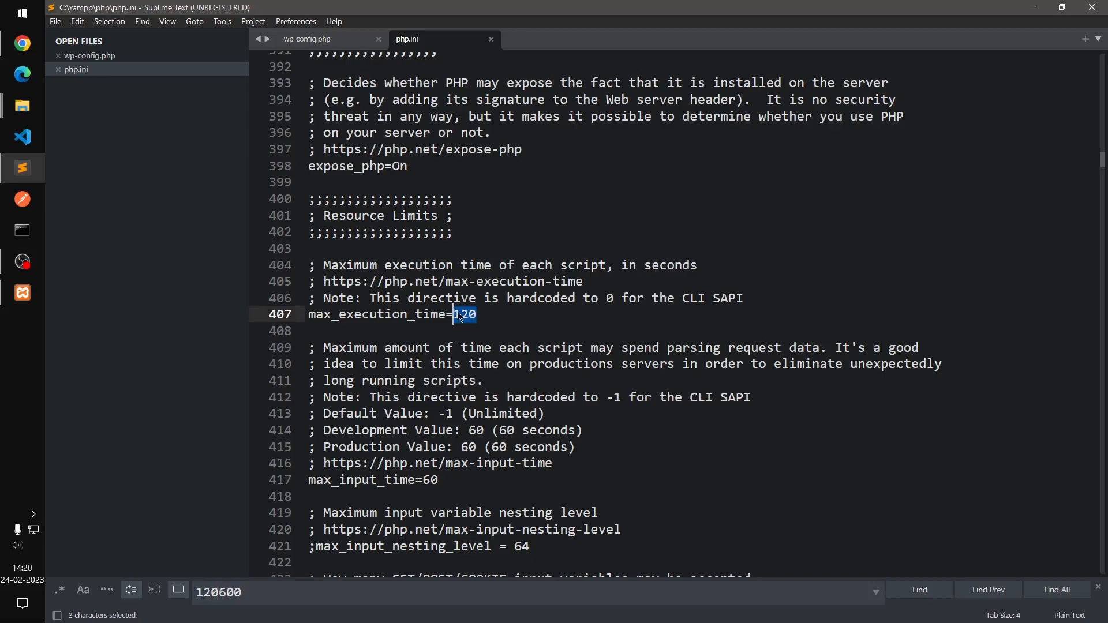
{"action": "left_click", "coordinate": [23, 43]}
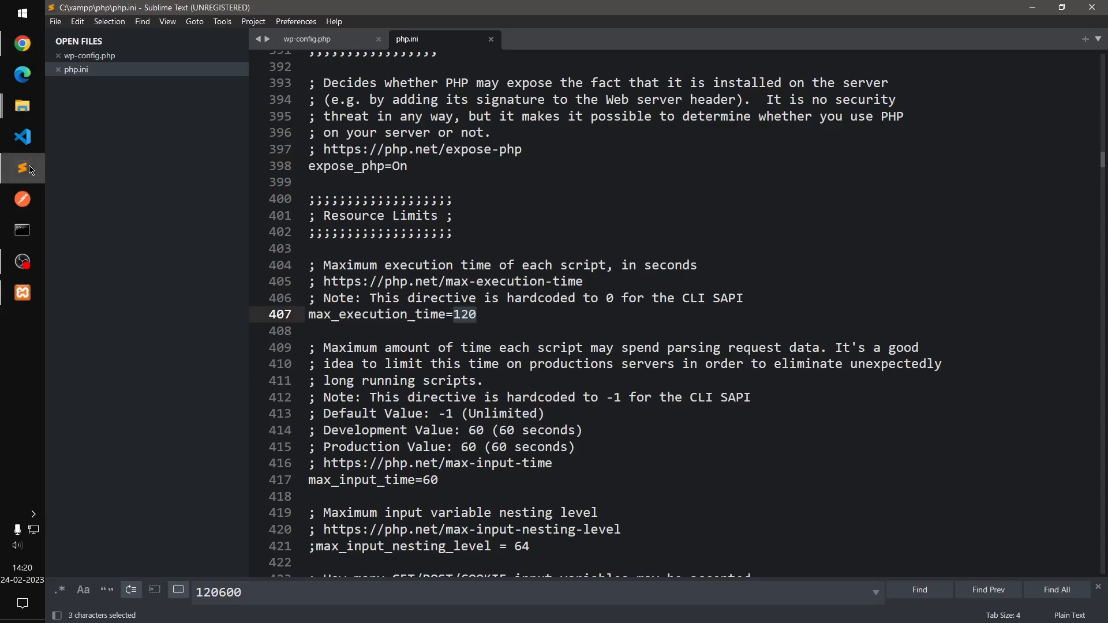
{"action": "type", "text": "600"}
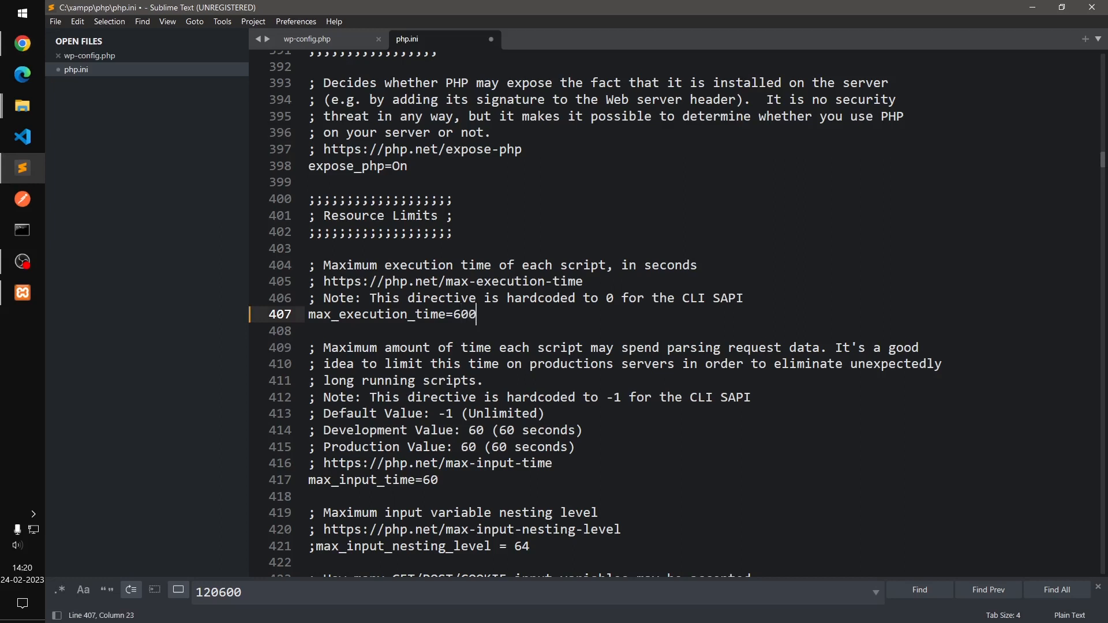
{"action": "key", "text": "ctrl+s"}
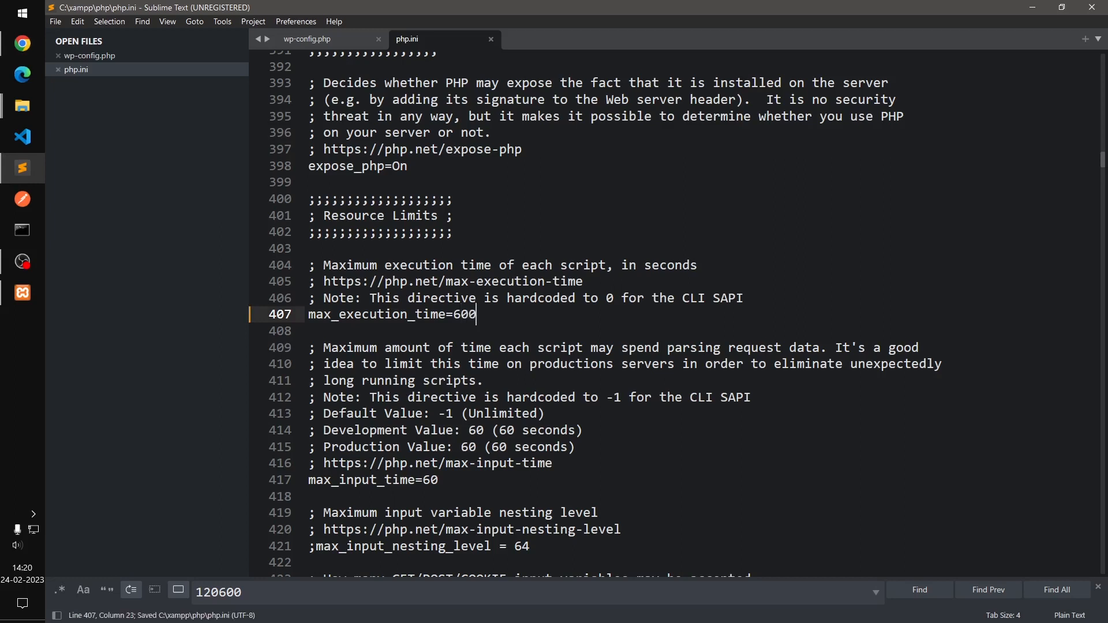
{"action": "mouse_move", "coordinate": [223, 210]}
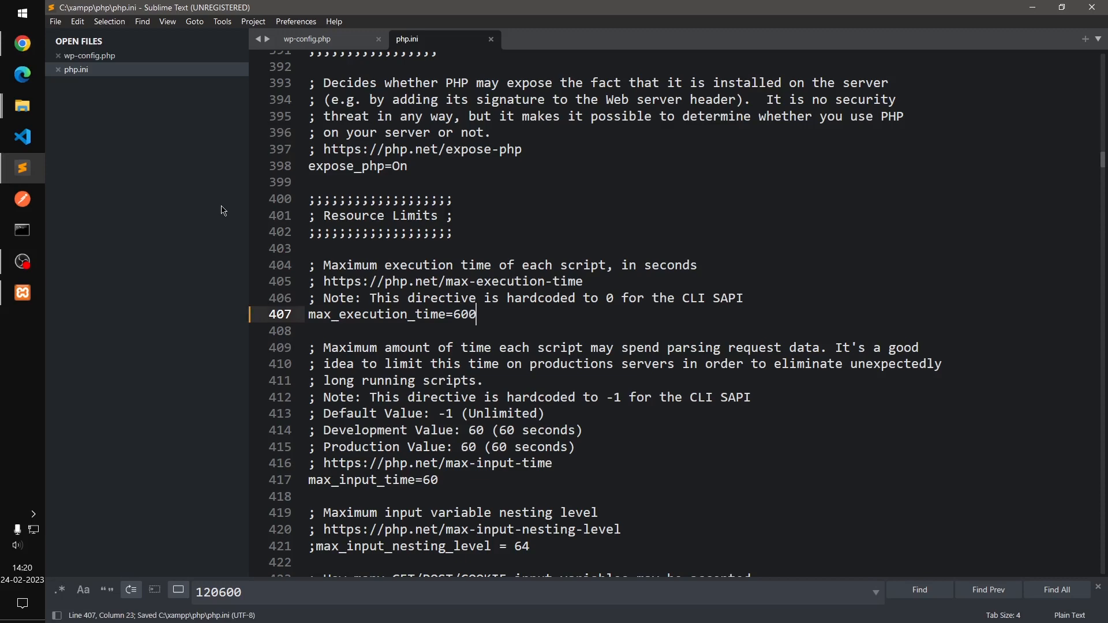
{"action": "mouse_move", "coordinate": [410, 356]}
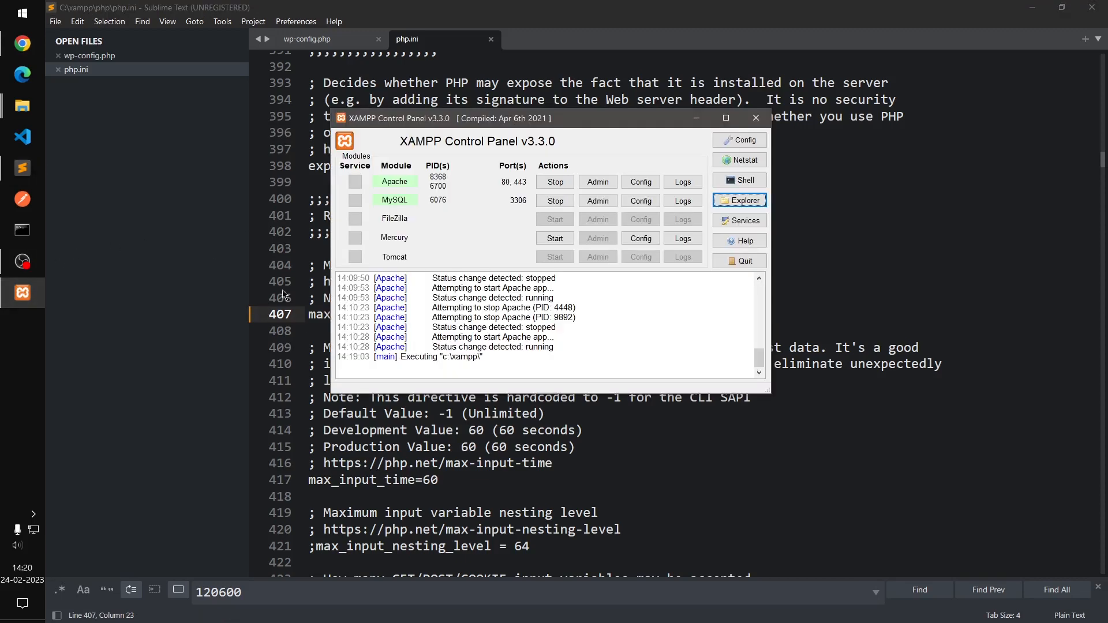
- Stop and start Apache in XAMPP, then return to the System Status page
{"action": "left_click", "coordinate": [555, 181]}
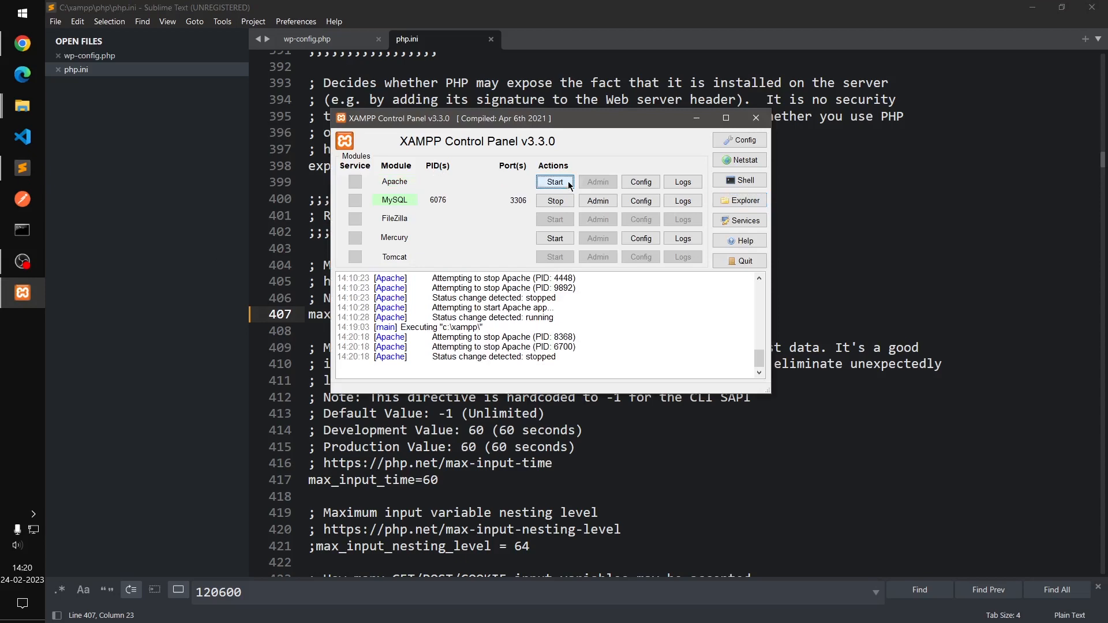
{"action": "left_click", "coordinate": [554, 181]}
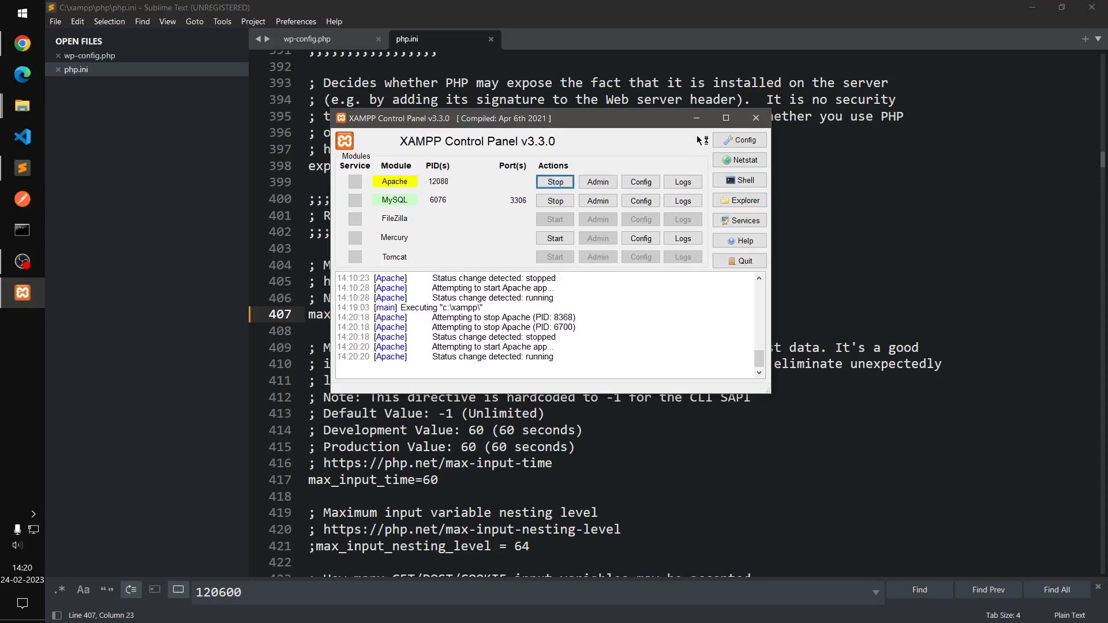
{"action": "left_click", "coordinate": [755, 118]}
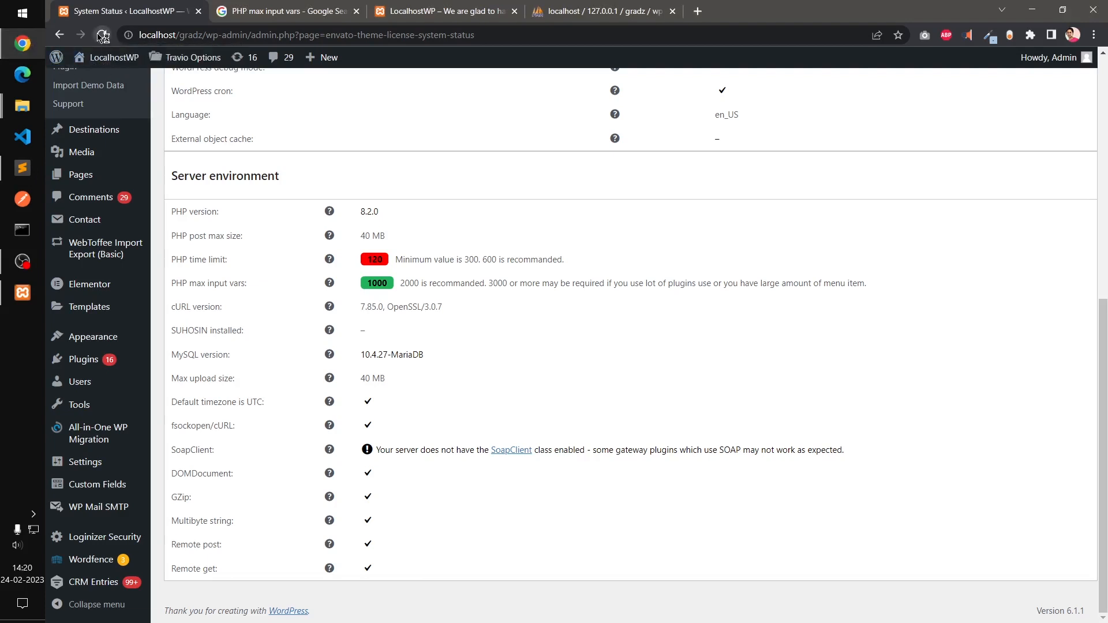
- Reload System Status to see PHP time limit 600 sufficient, then return to php.ini
{"action": "left_click", "coordinate": [102, 35]}
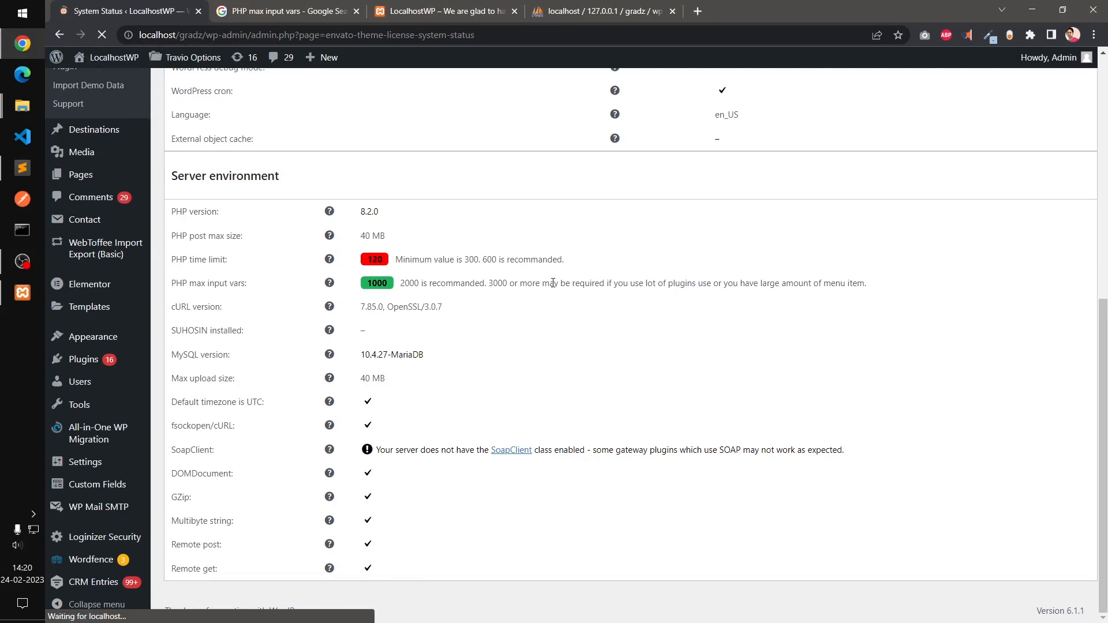
{"action": "left_click", "coordinate": [101, 34]}
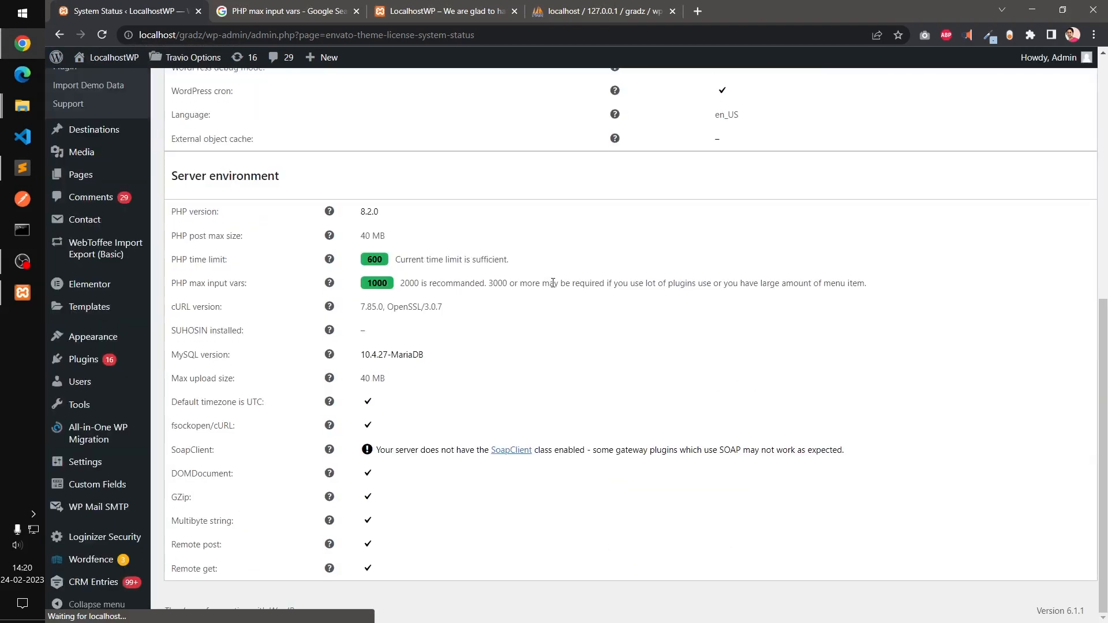
{"action": "double_click", "coordinate": [422, 260]}
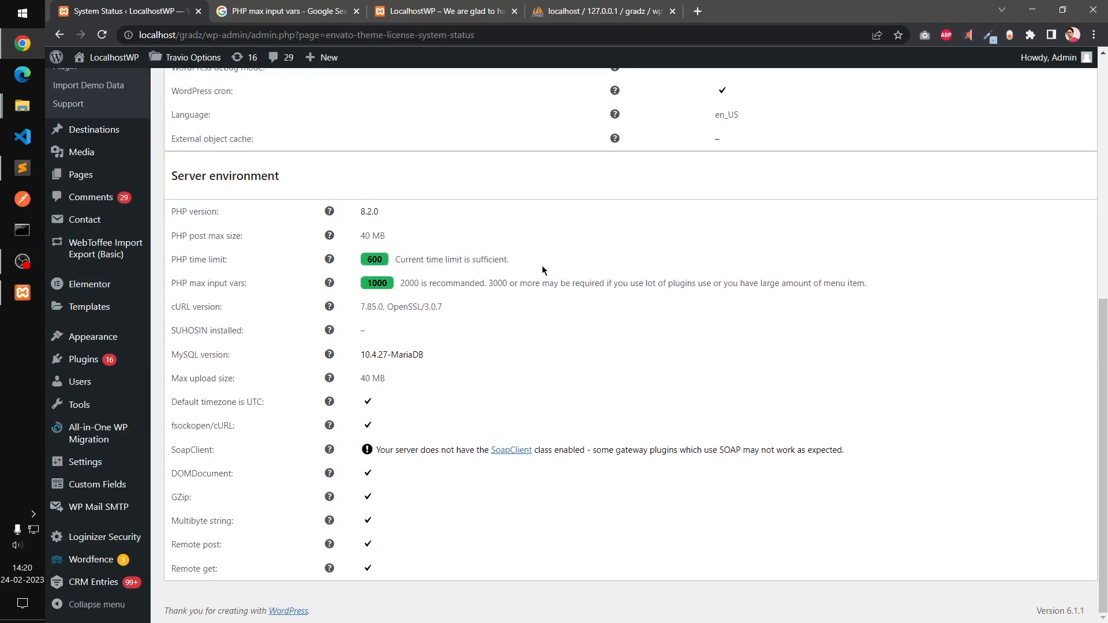
{"action": "mouse_move", "coordinate": [278, 270]}
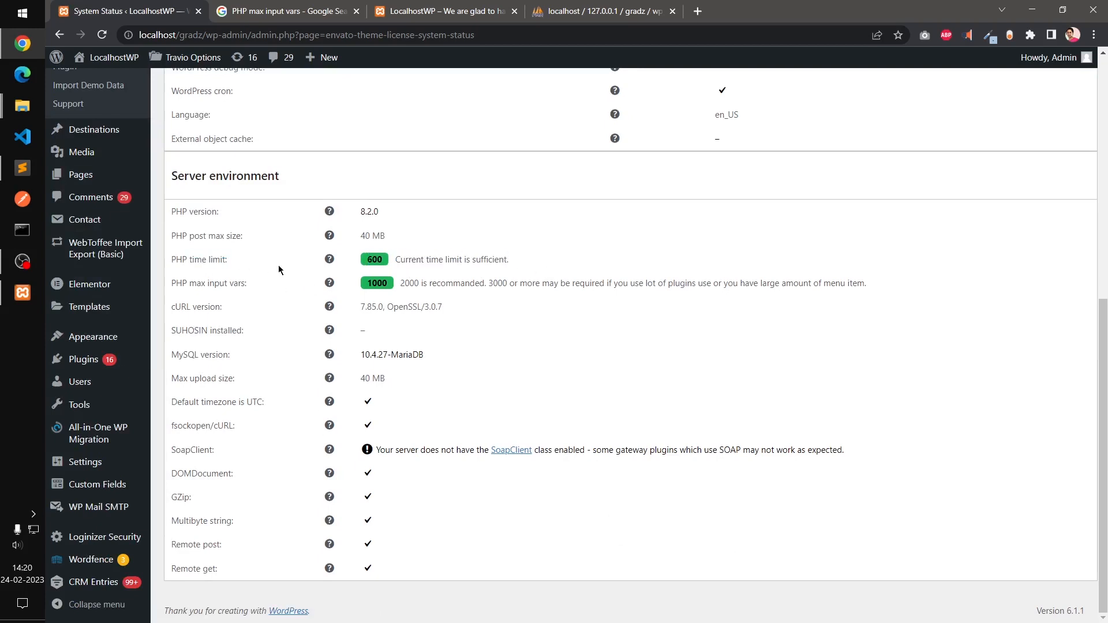
{"action": "mouse_move", "coordinate": [484, 305]}
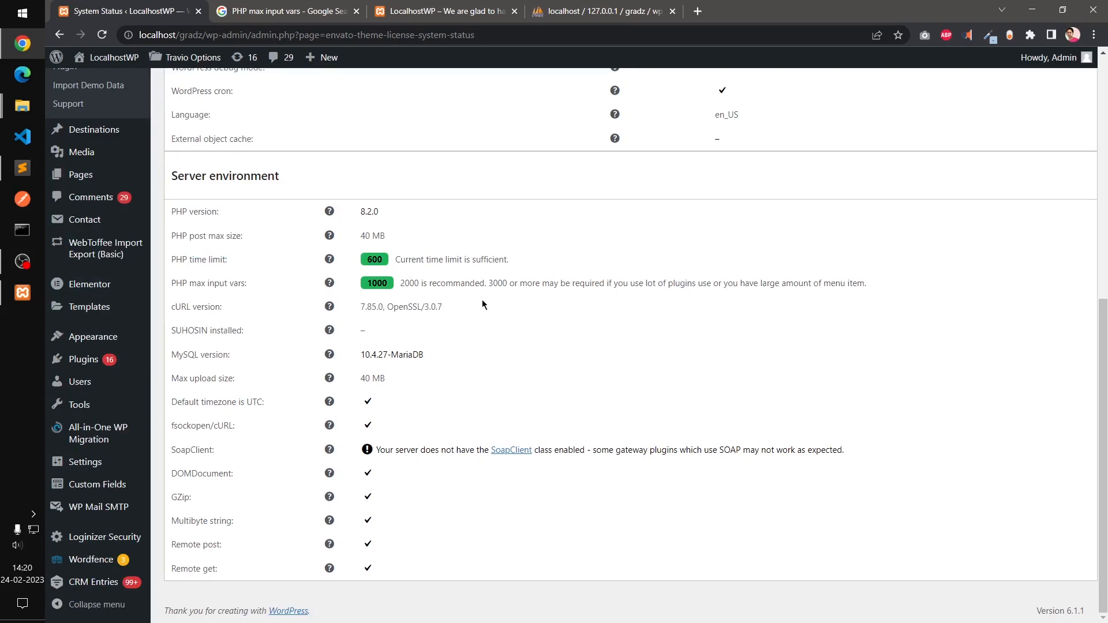
{"action": "mouse_move", "coordinate": [160, 319]}
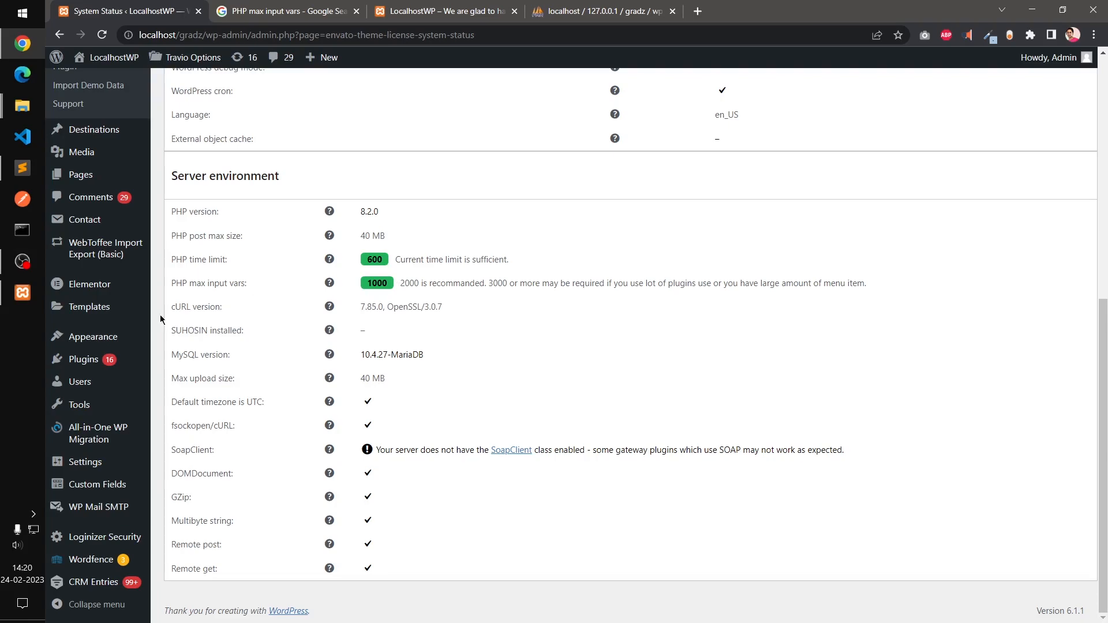
{"action": "left_click", "coordinate": [23, 169]}
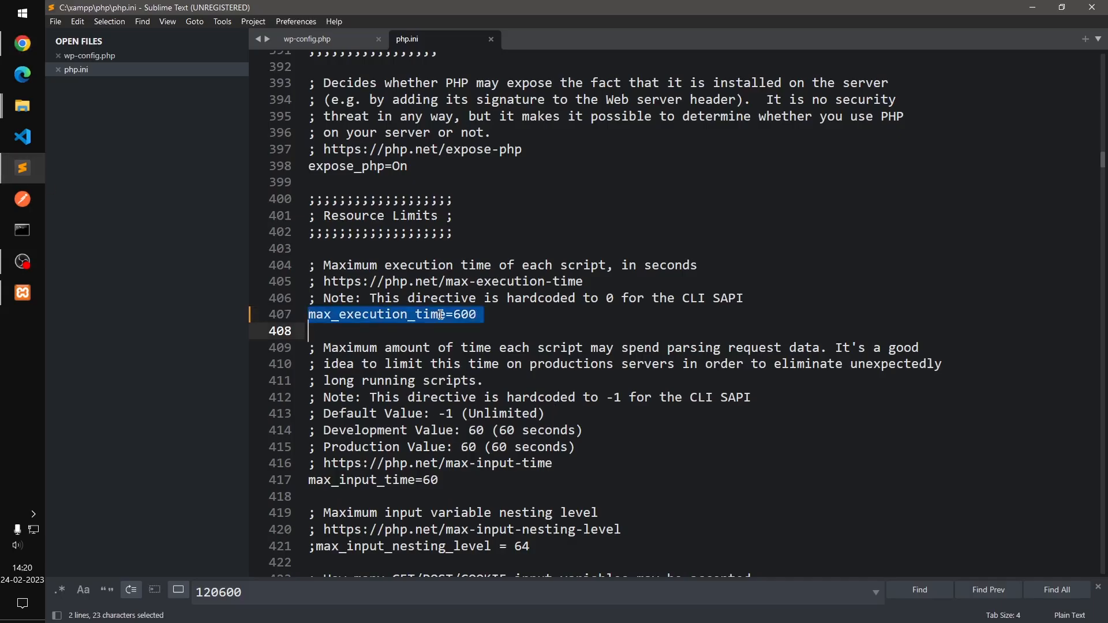
- Paste a max_execution_time = 300; line at the end of php.ini and reload System Status
{"action": "left_click", "coordinate": [308, 331]}
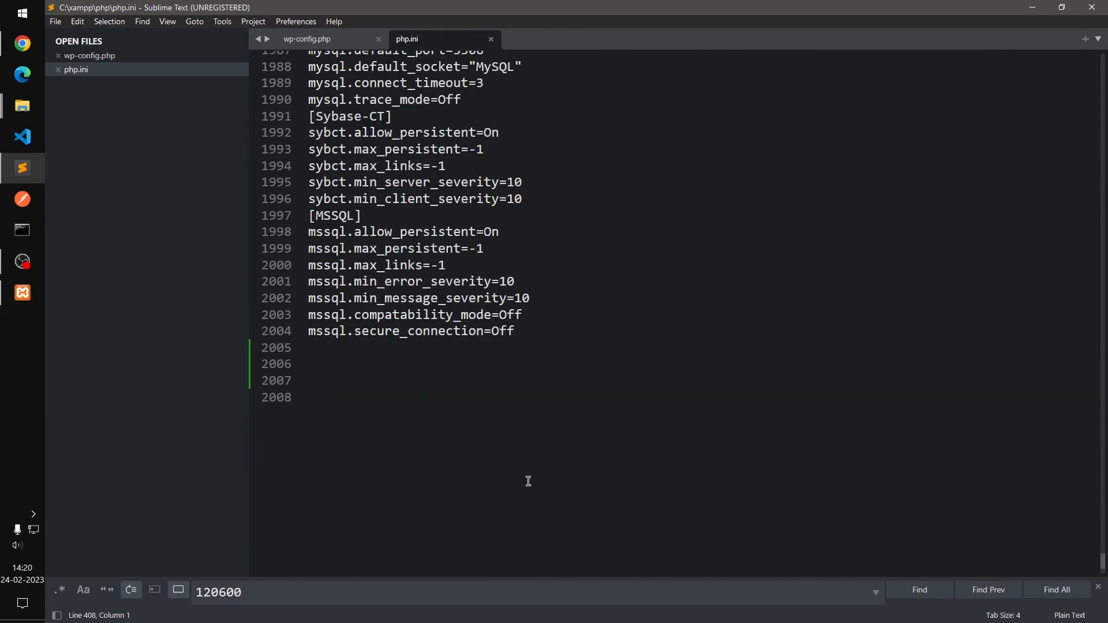
{"action": "left_click", "coordinate": [380, 381]}
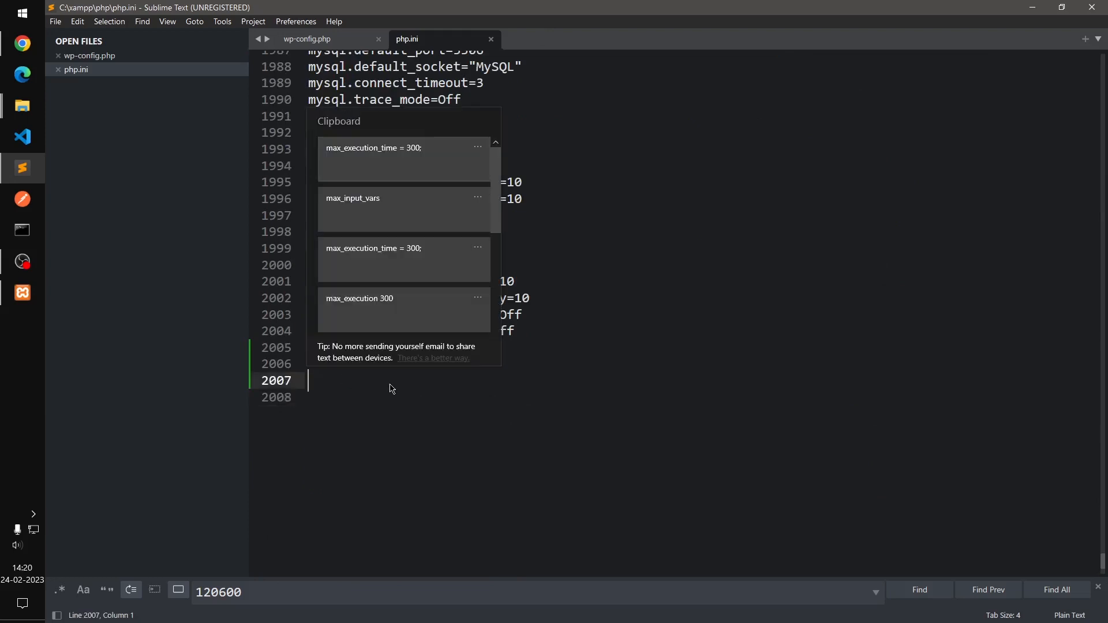
{"action": "mouse_move", "coordinate": [438, 276]}
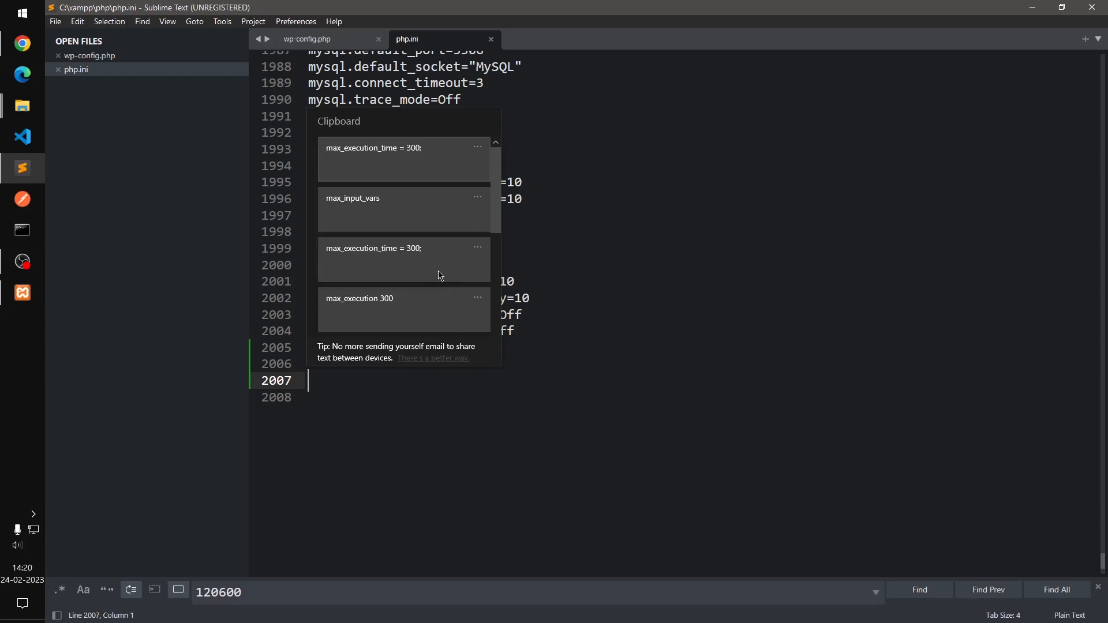
{"action": "left_click", "coordinate": [373, 148]}
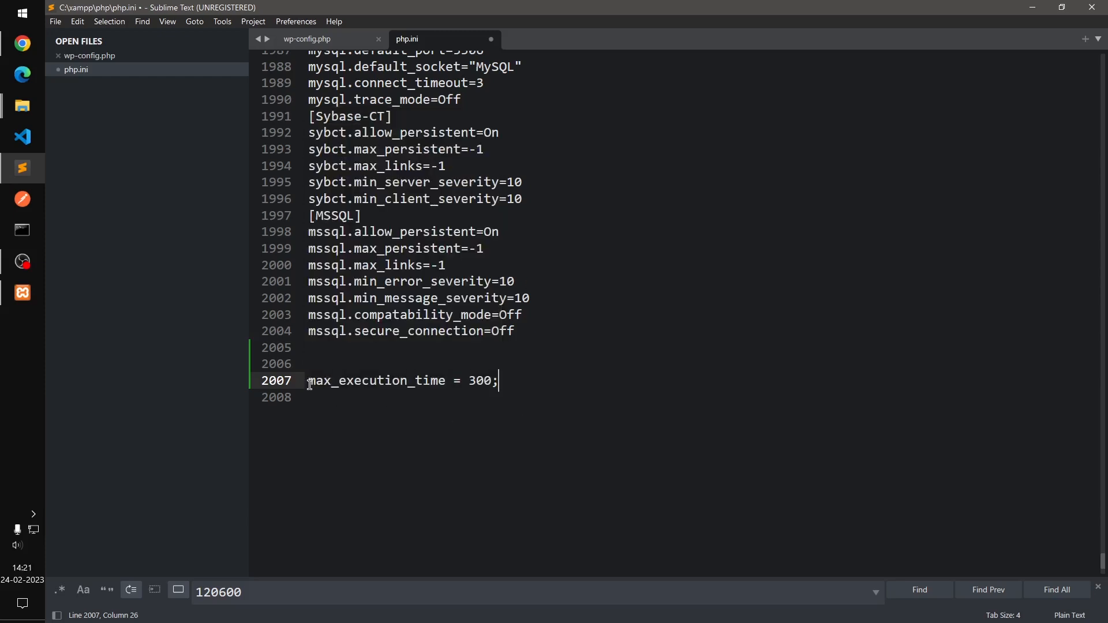
{"action": "mouse_move", "coordinate": [538, 383]}
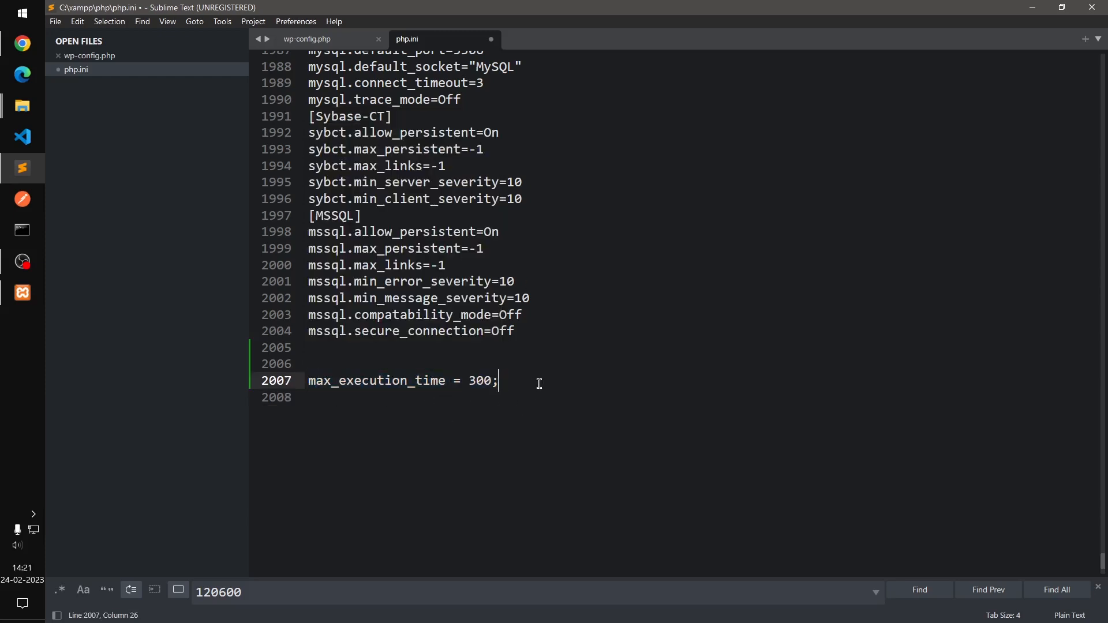
{"action": "triple_click", "coordinate": [403, 380]}
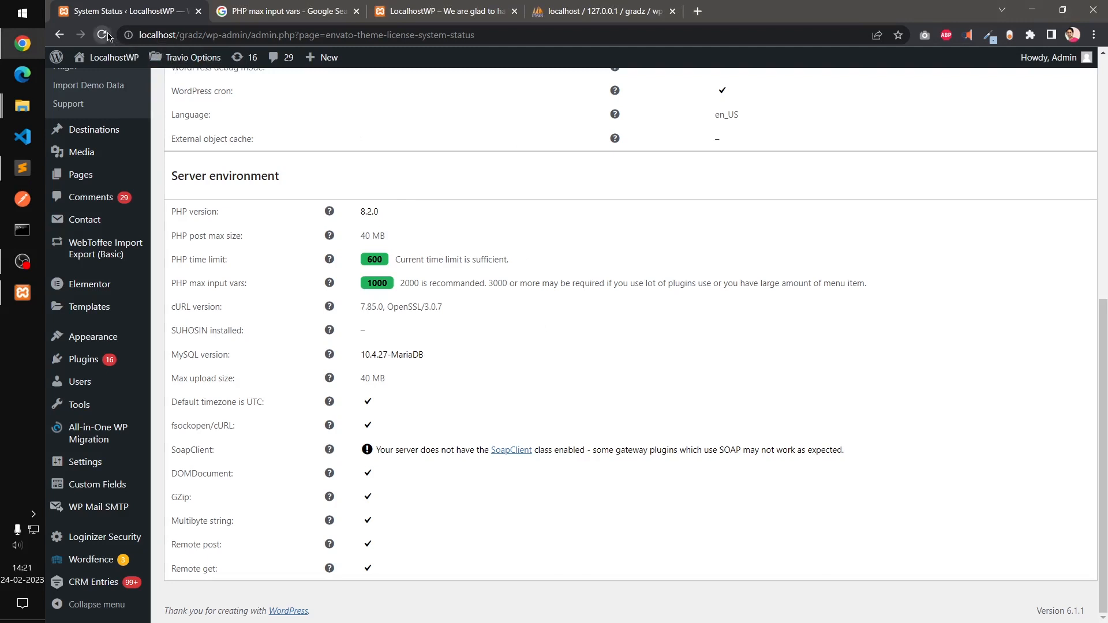
{"action": "left_click", "coordinate": [102, 36]}
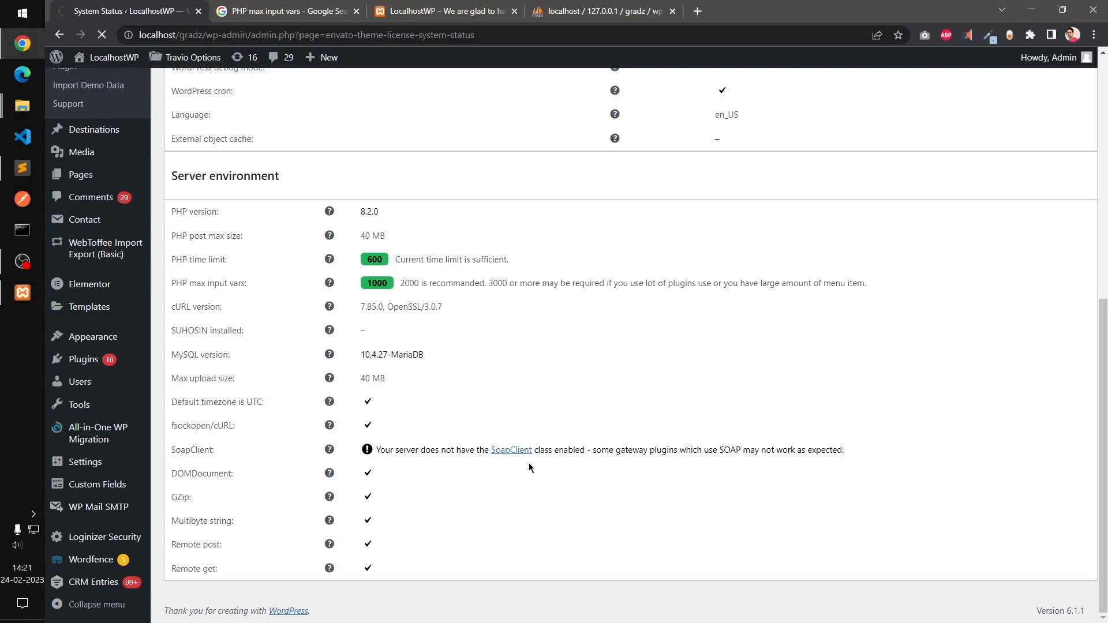